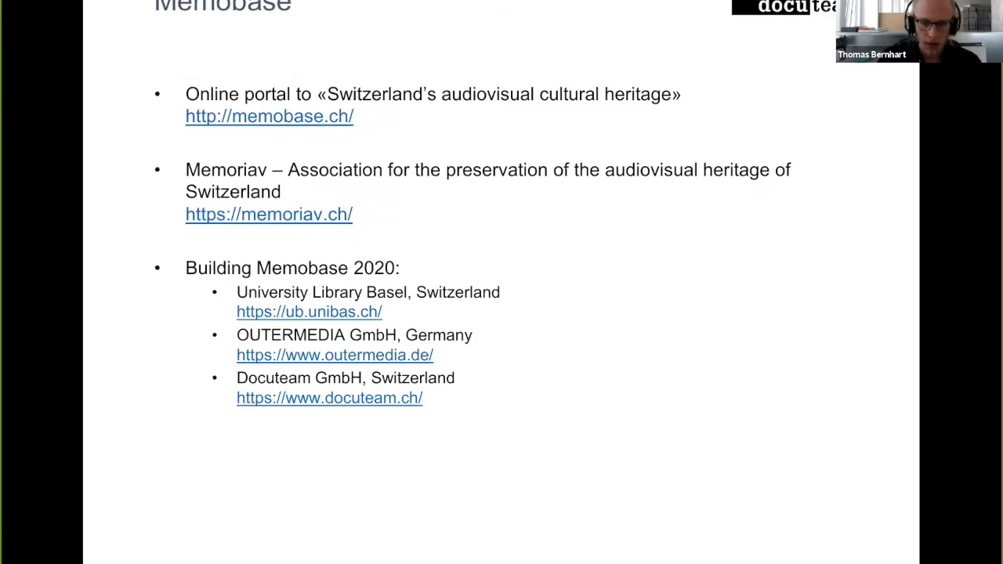
Step: Advance the slideshow from the Fedora integration diagram to the 'Integrating Fedora - Challenges' slide
left_click(269, 116)
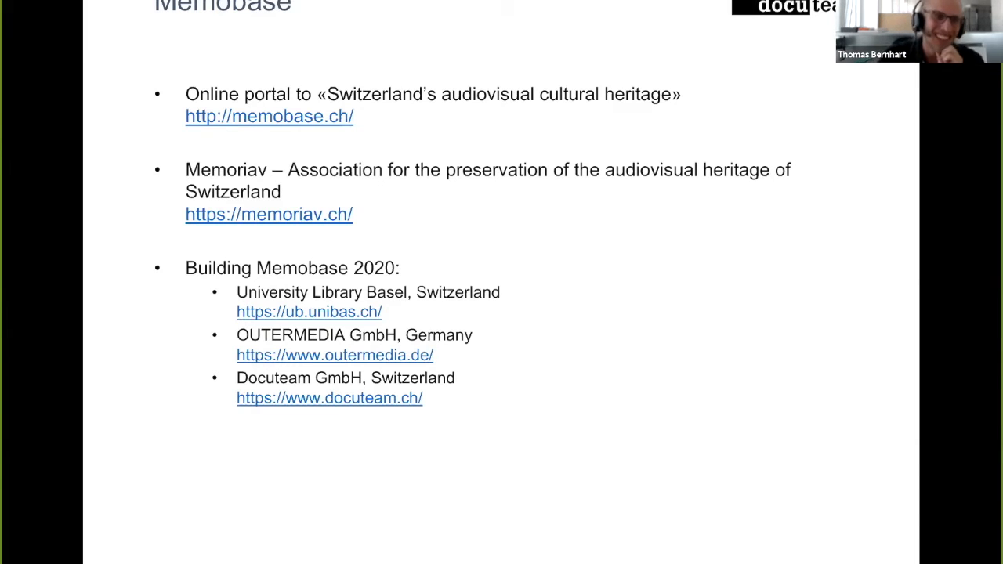
mouse_move(567, 425)
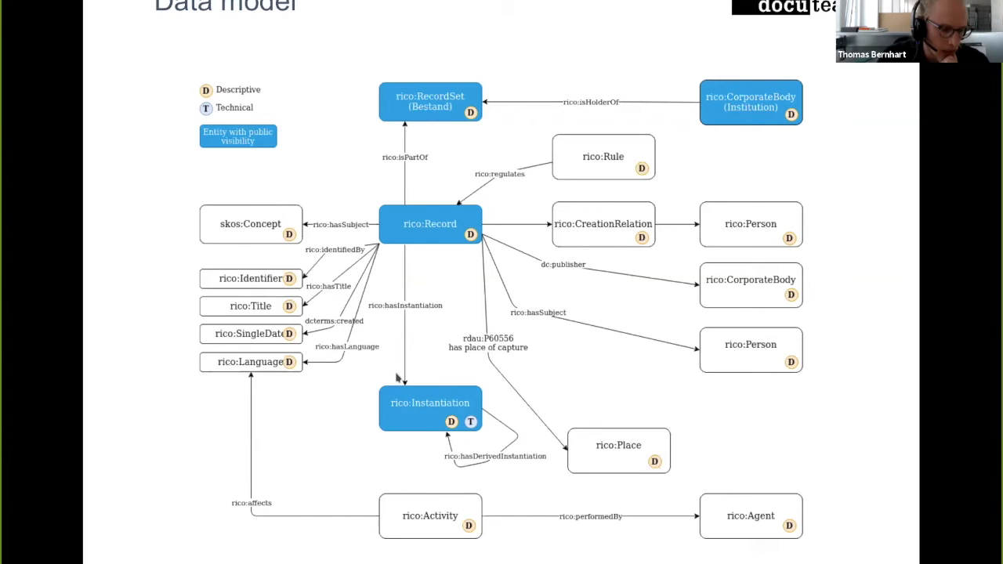
mouse_move(375, 220)
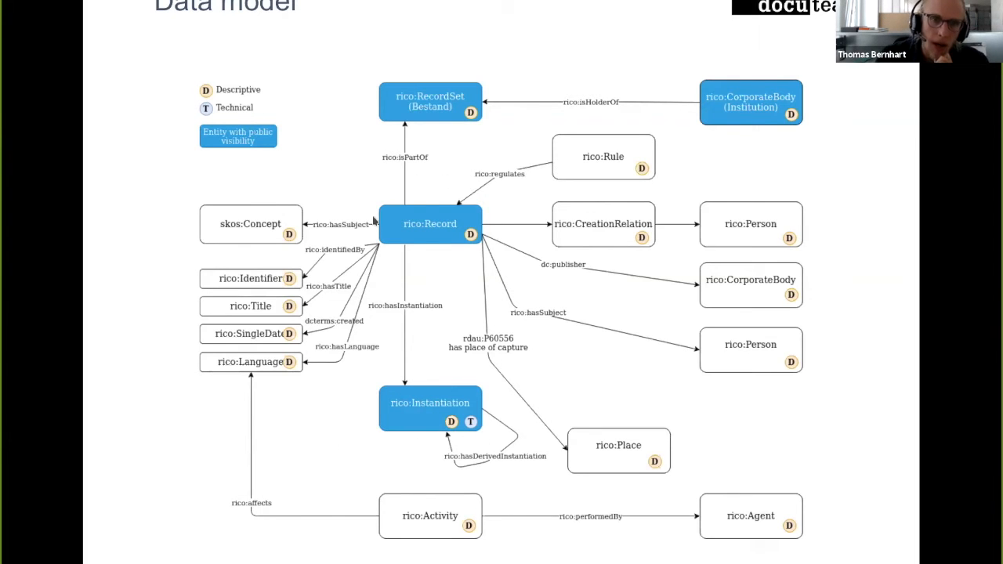
mouse_move(470, 155)
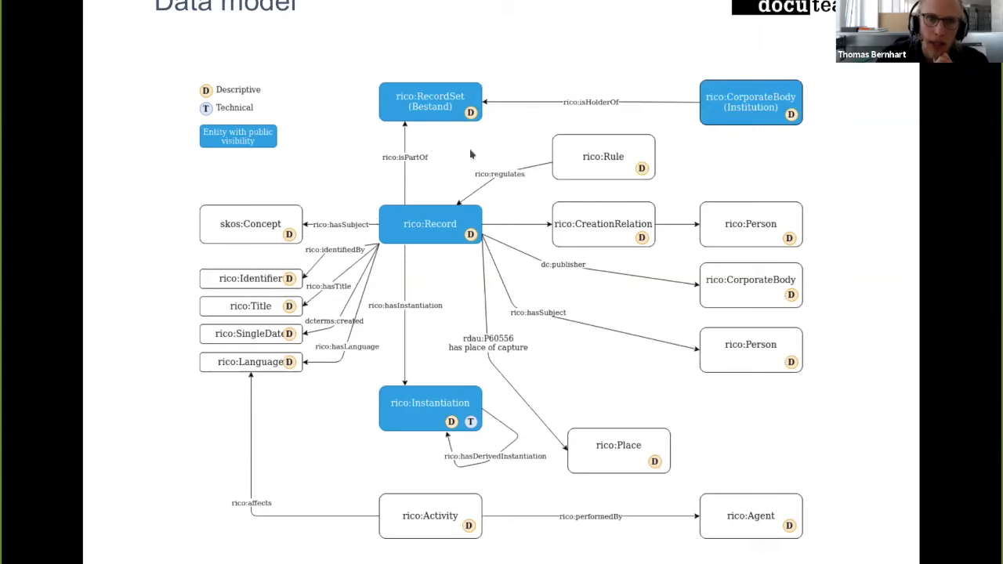
mouse_move(832, 125)
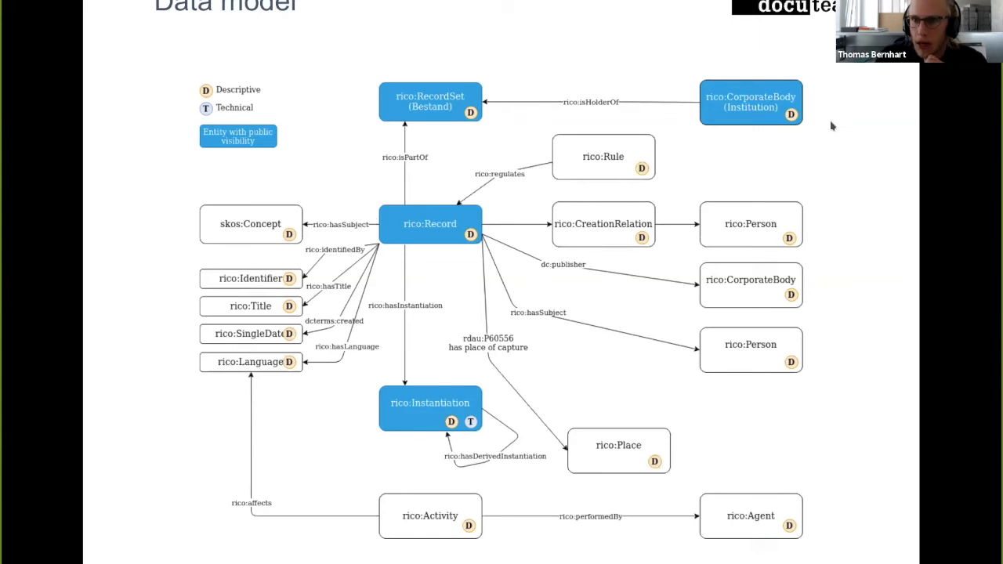
mouse_move(746, 53)
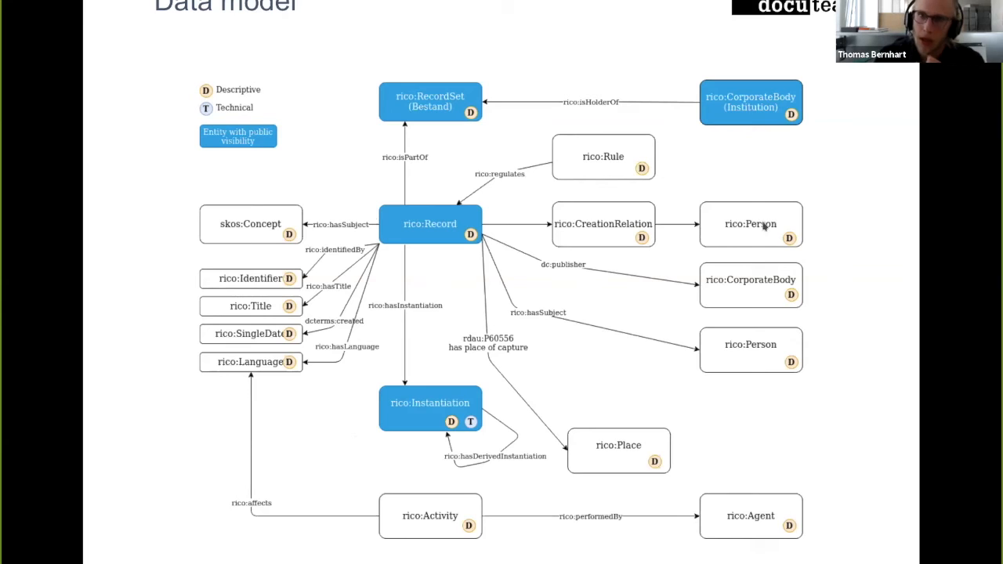
mouse_move(608, 327)
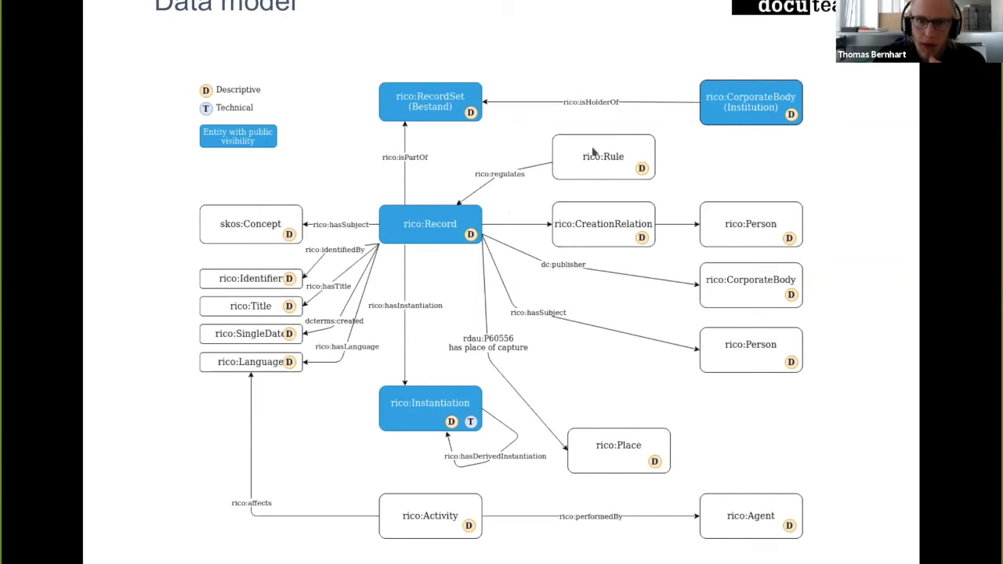
mouse_move(565, 264)
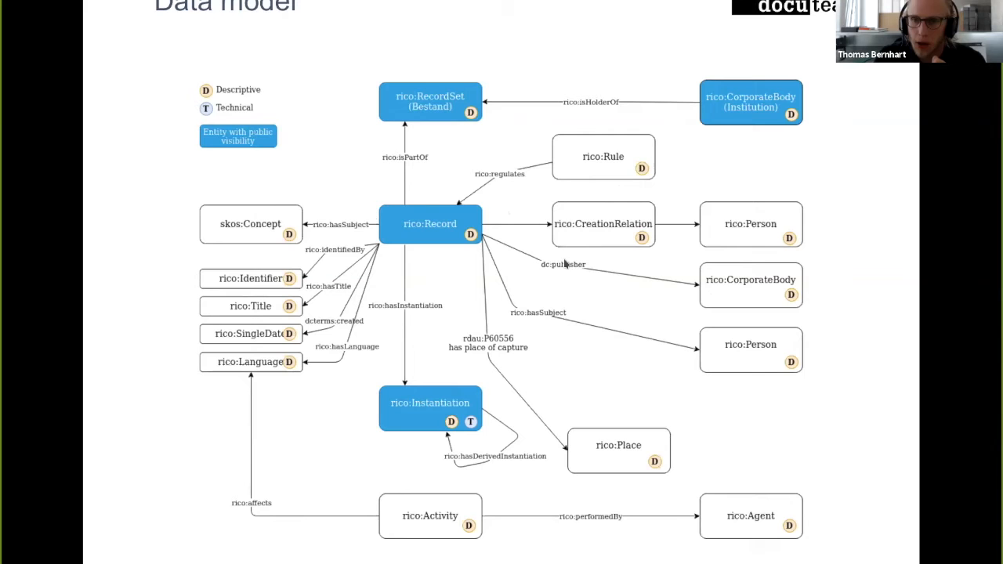
mouse_move(661, 249)
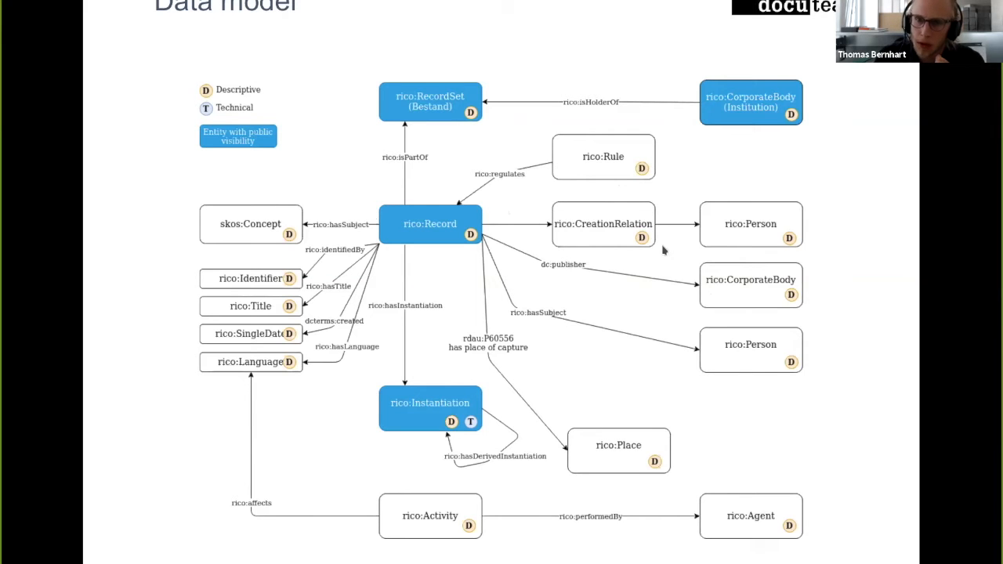
mouse_move(655, 253)
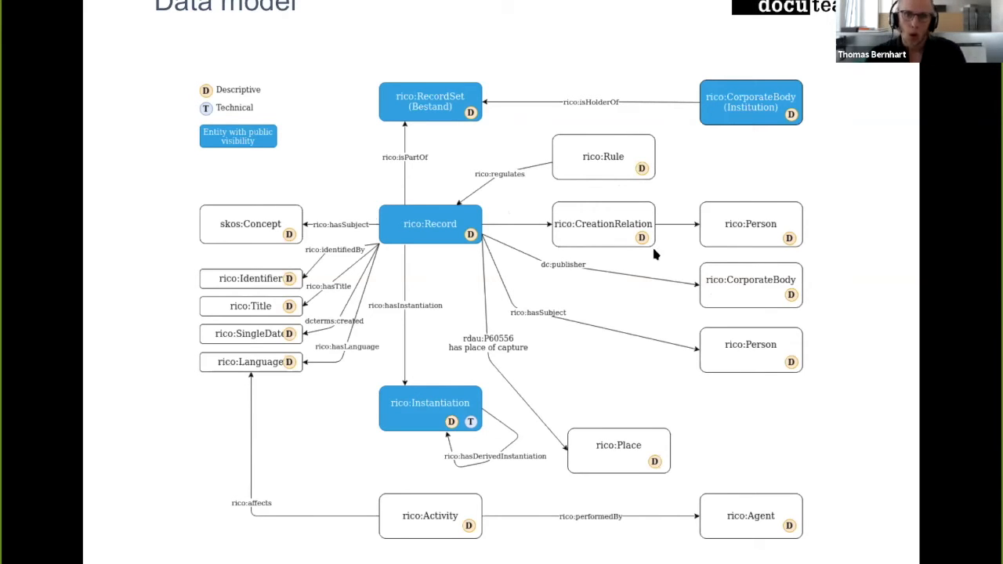
mouse_move(662, 185)
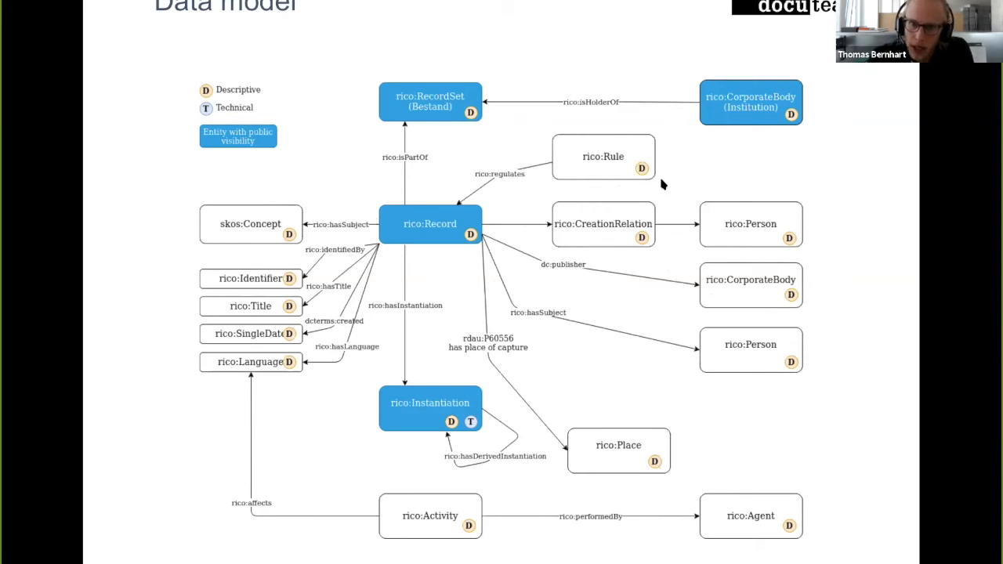
mouse_move(602, 382)
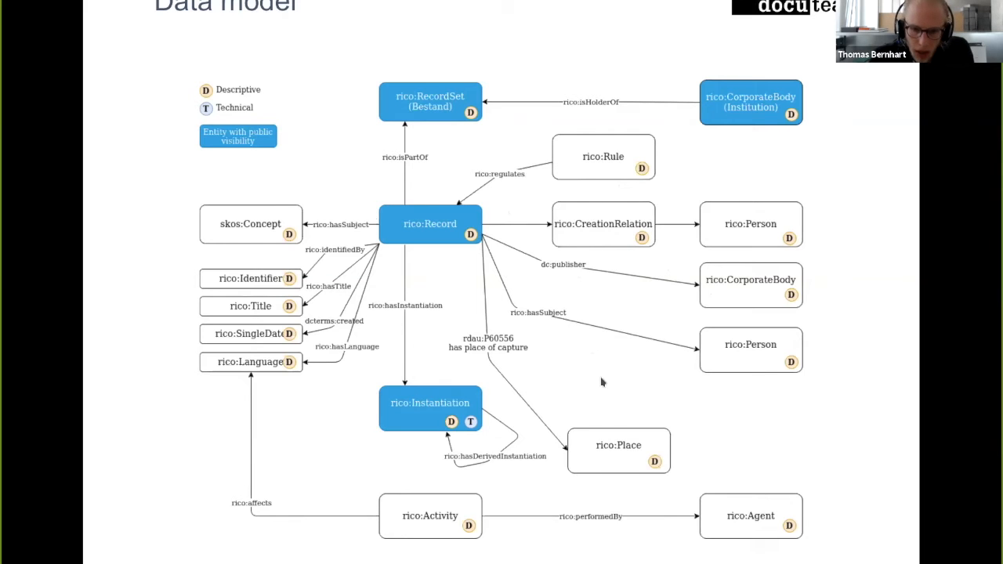
mouse_move(643, 479)
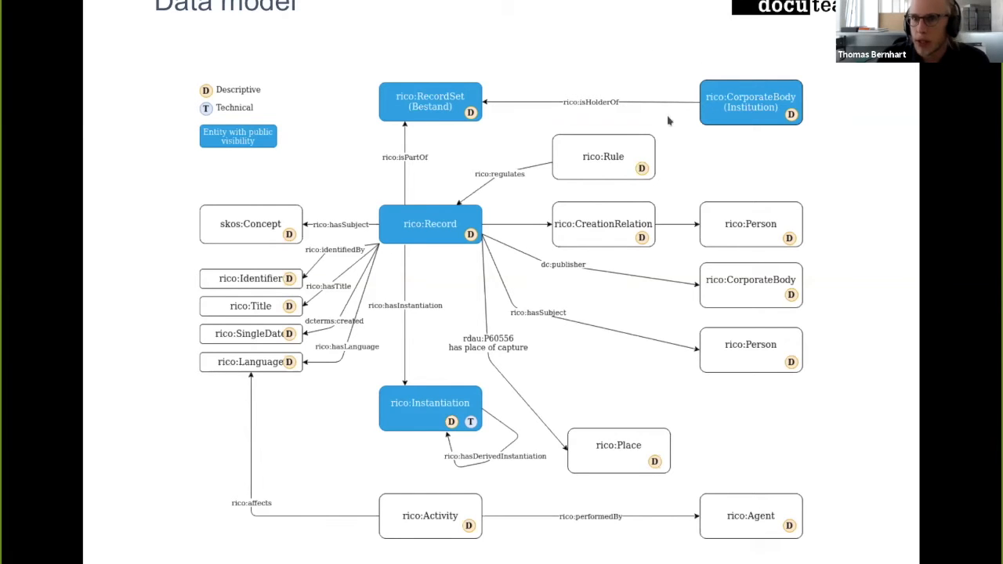
mouse_move(693, 140)
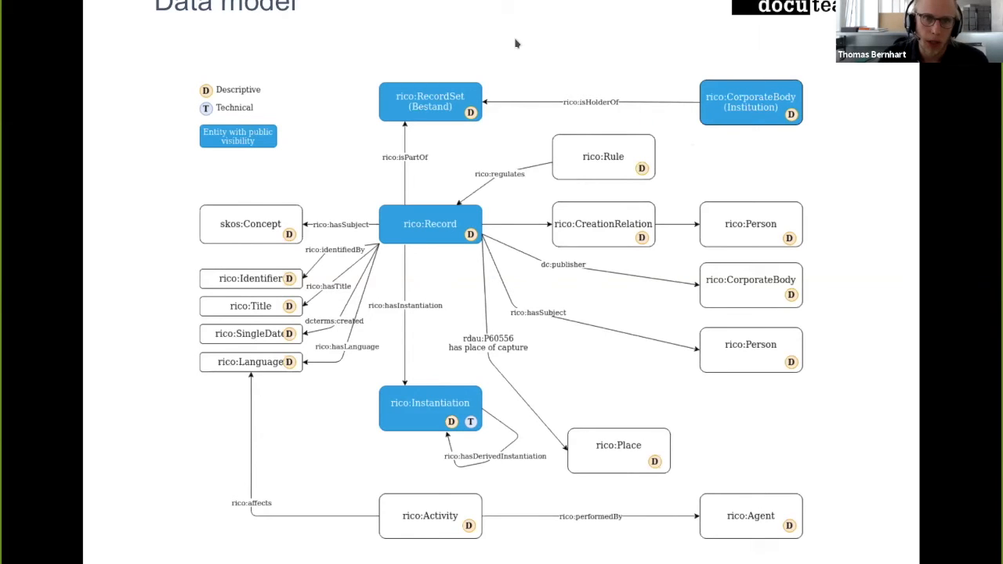
mouse_move(428, 39)
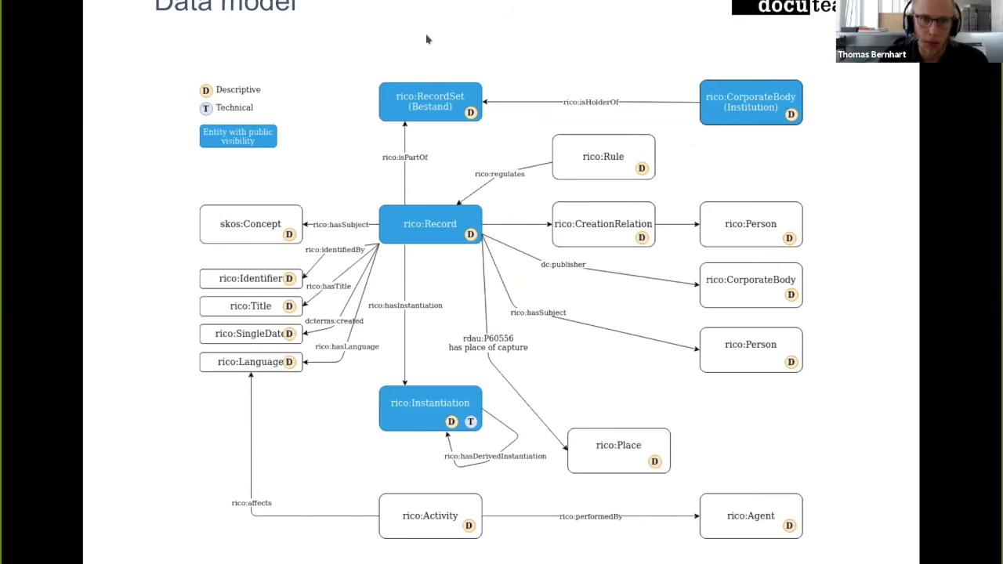
mouse_move(516, 150)
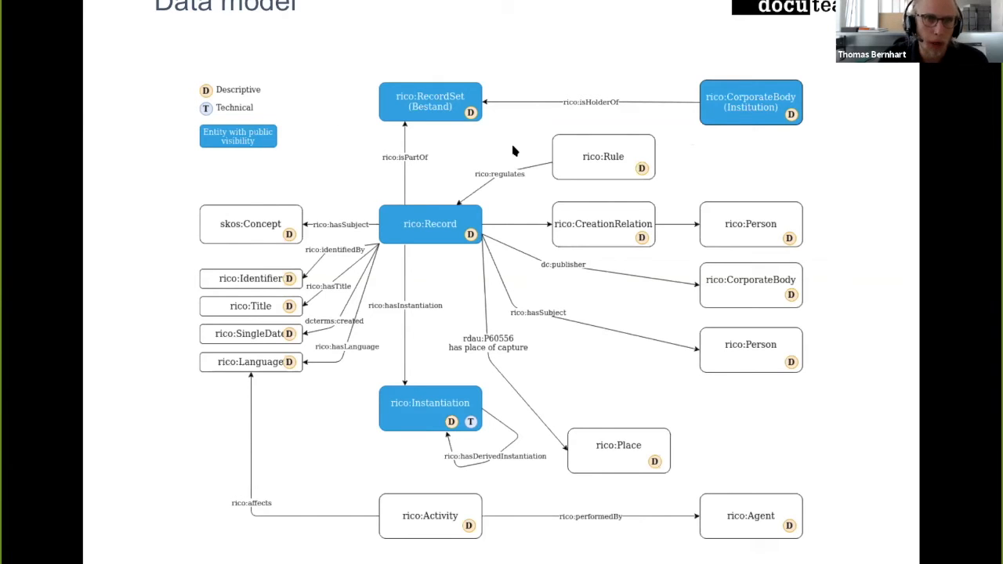
mouse_move(442, 69)
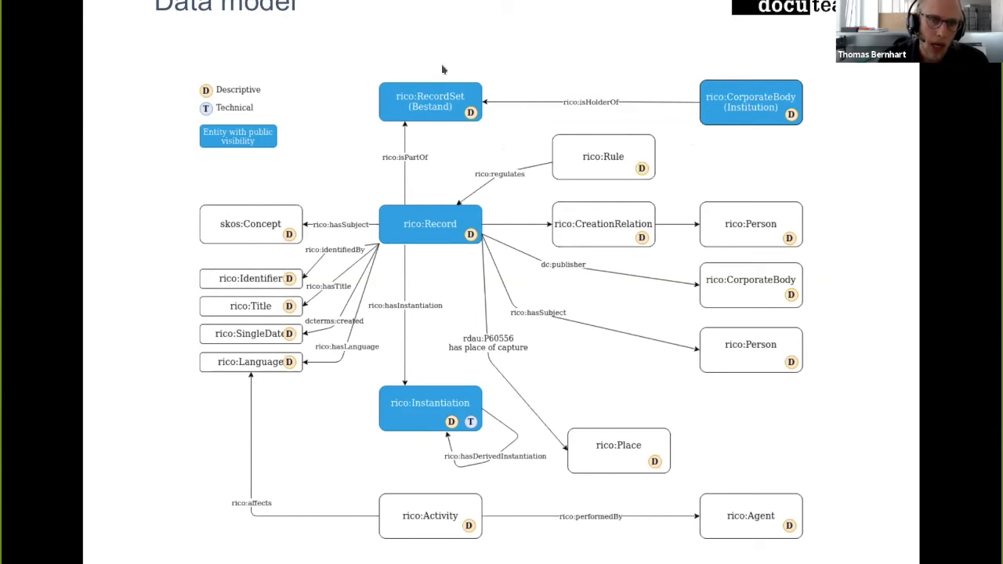
mouse_move(456, 270)
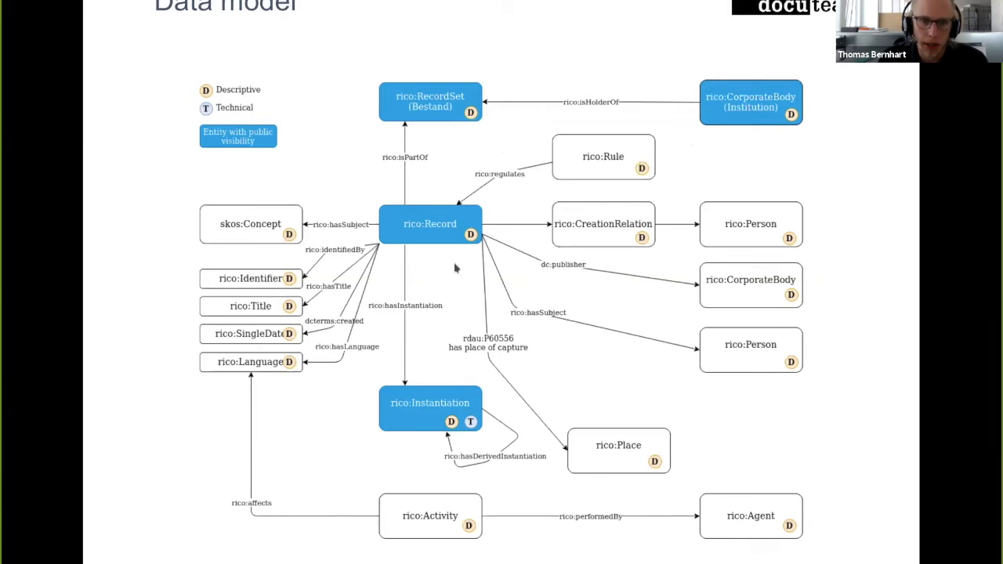
mouse_move(462, 252)
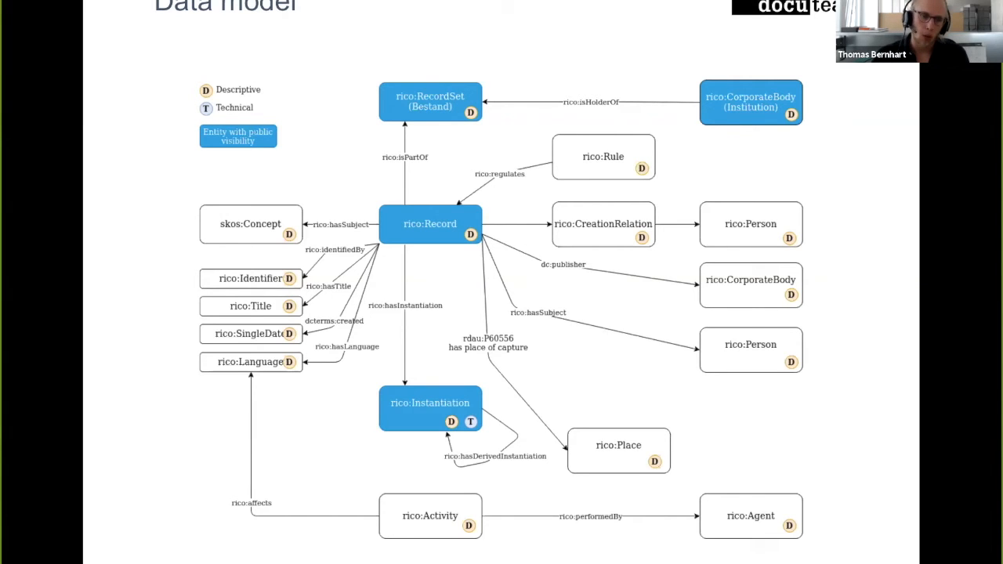
mouse_move(429, 514)
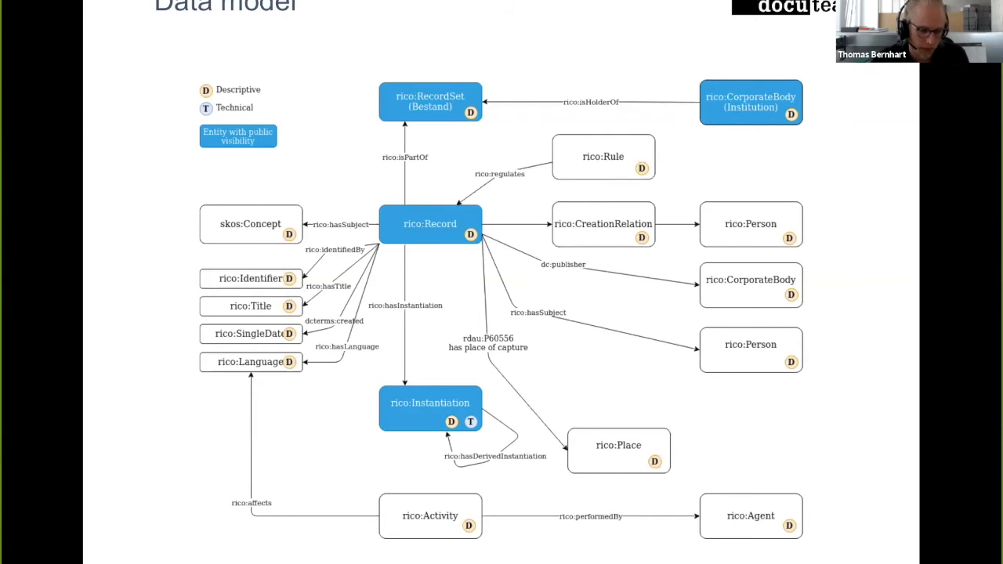
key("Right")
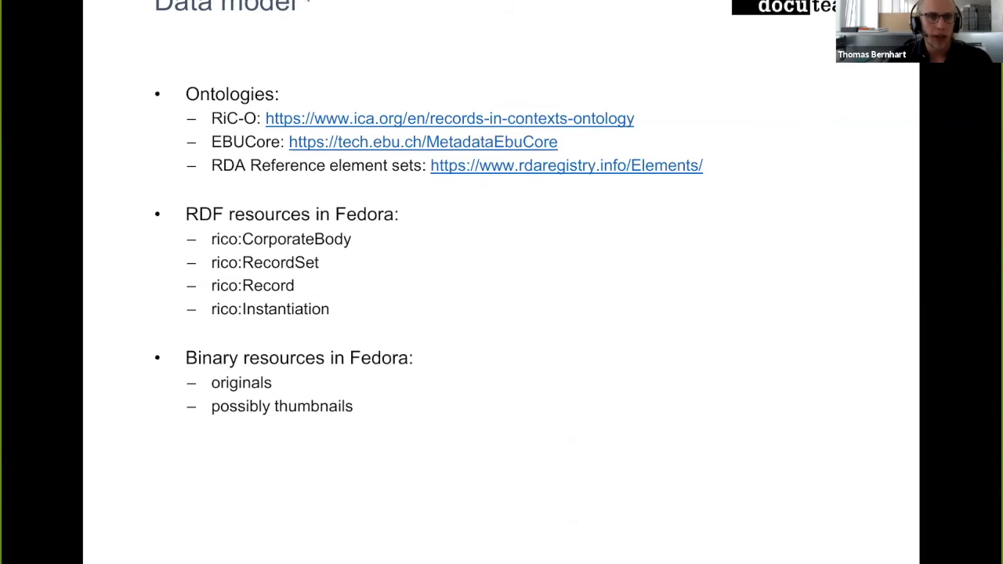
mouse_move(517, 166)
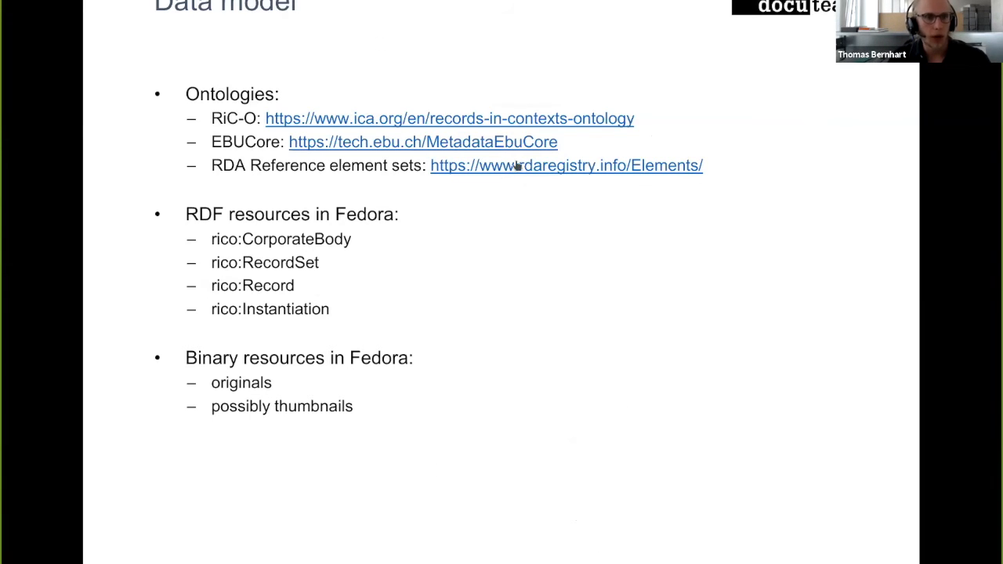
mouse_move(207, 178)
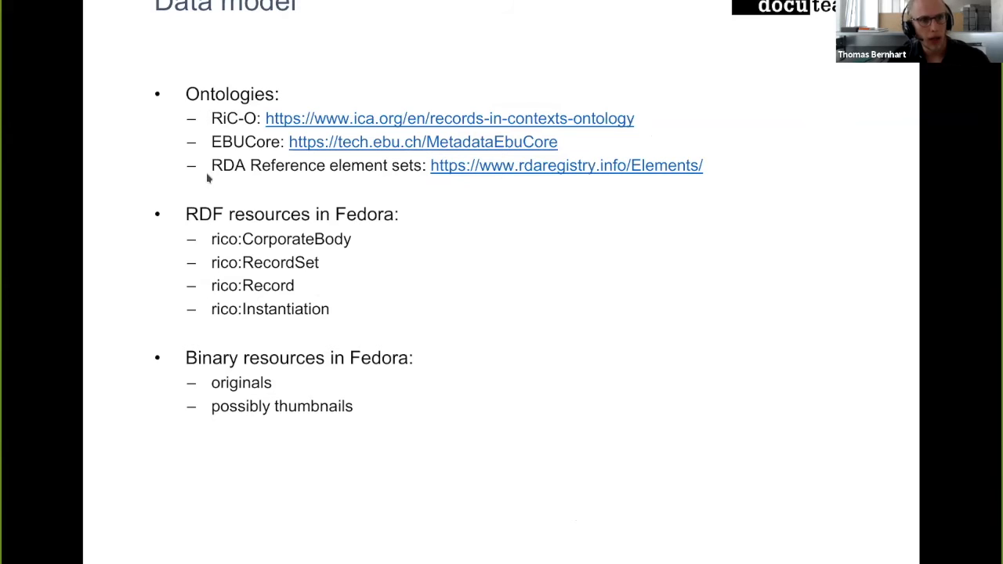
mouse_move(253, 248)
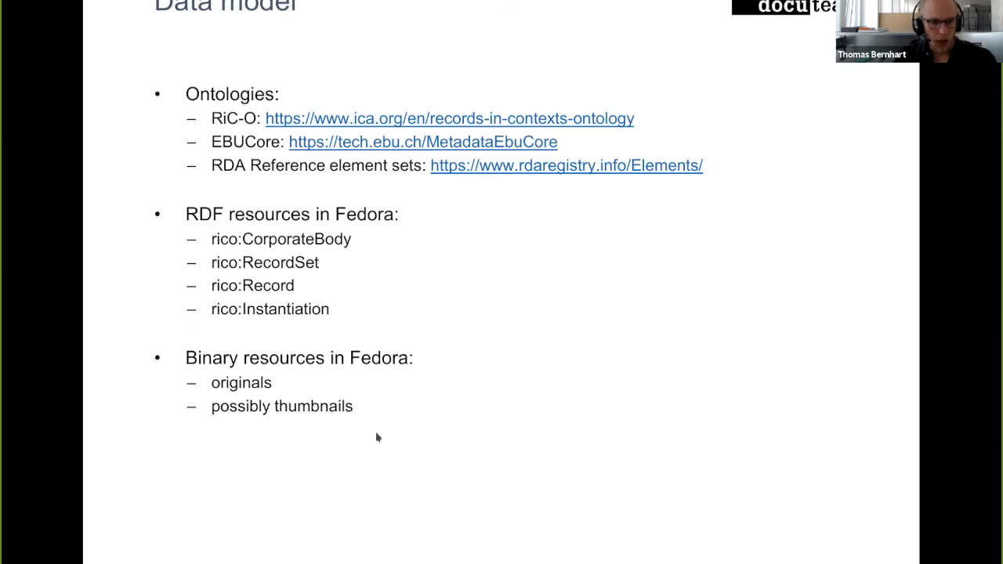
mouse_move(243, 285)
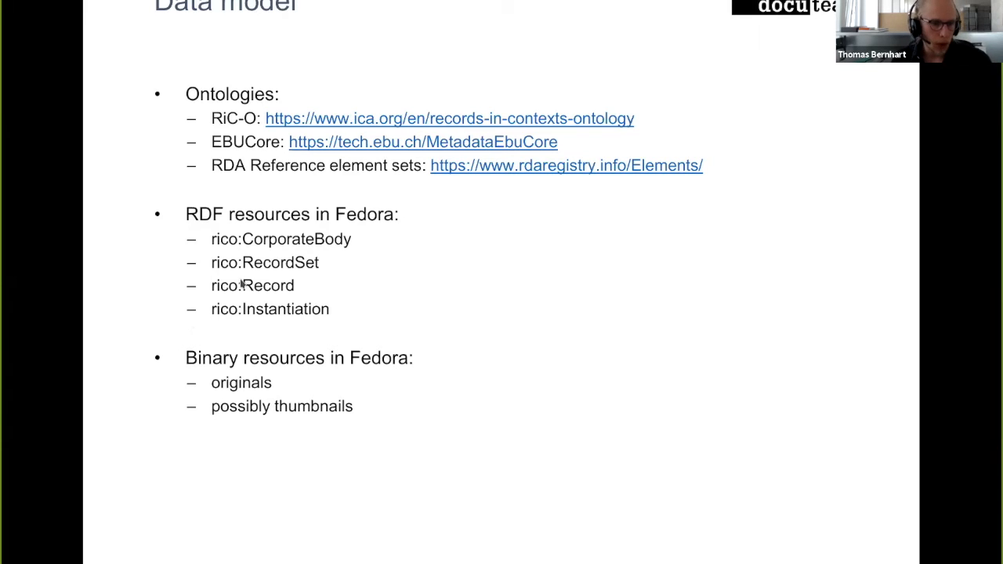
mouse_move(174, 362)
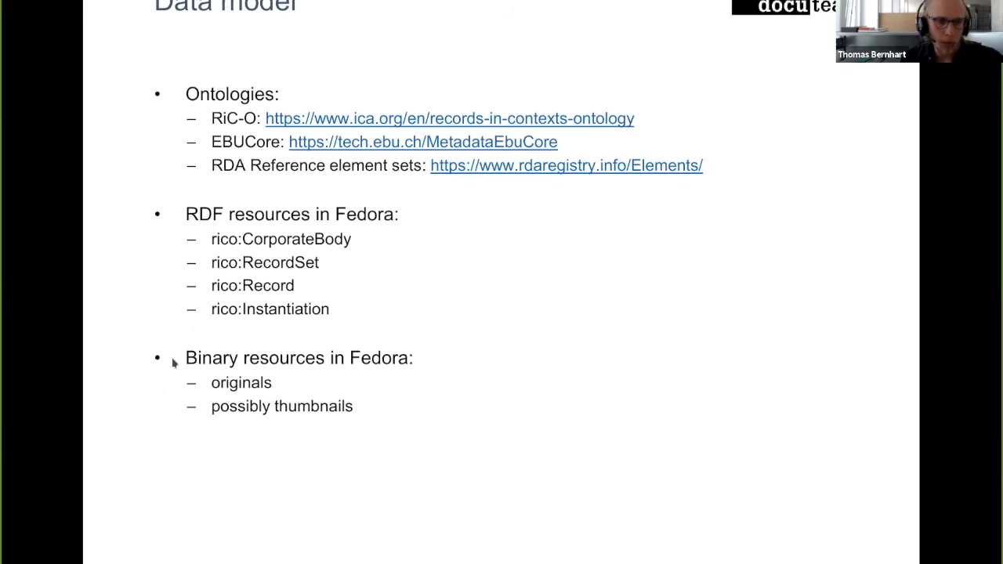
mouse_move(426, 373)
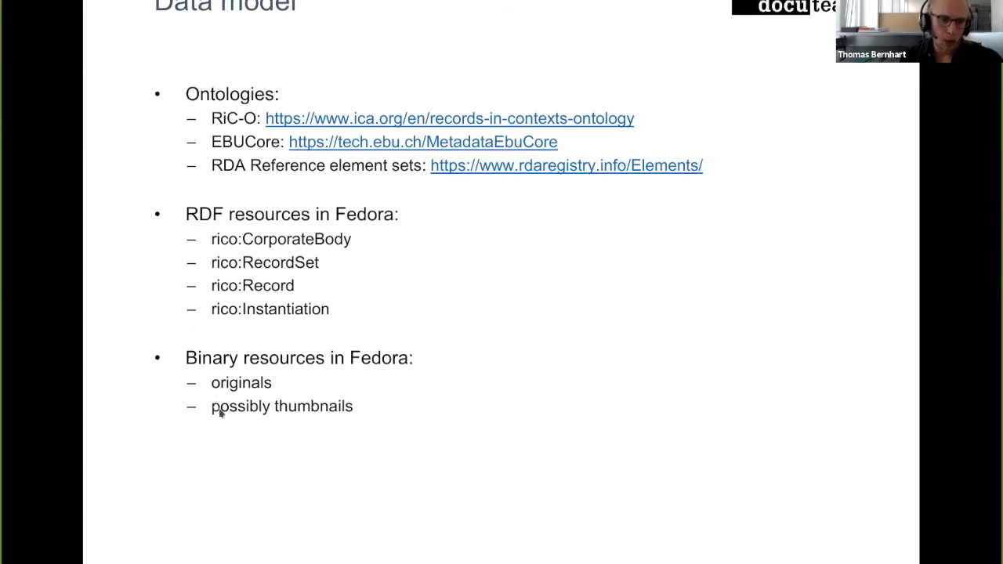
mouse_move(386, 414)
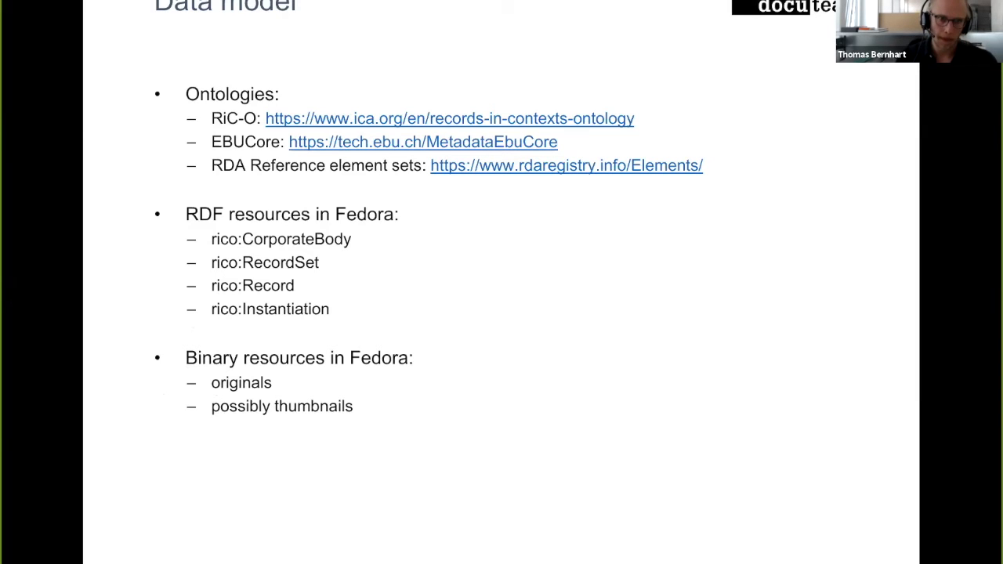
key("Right")
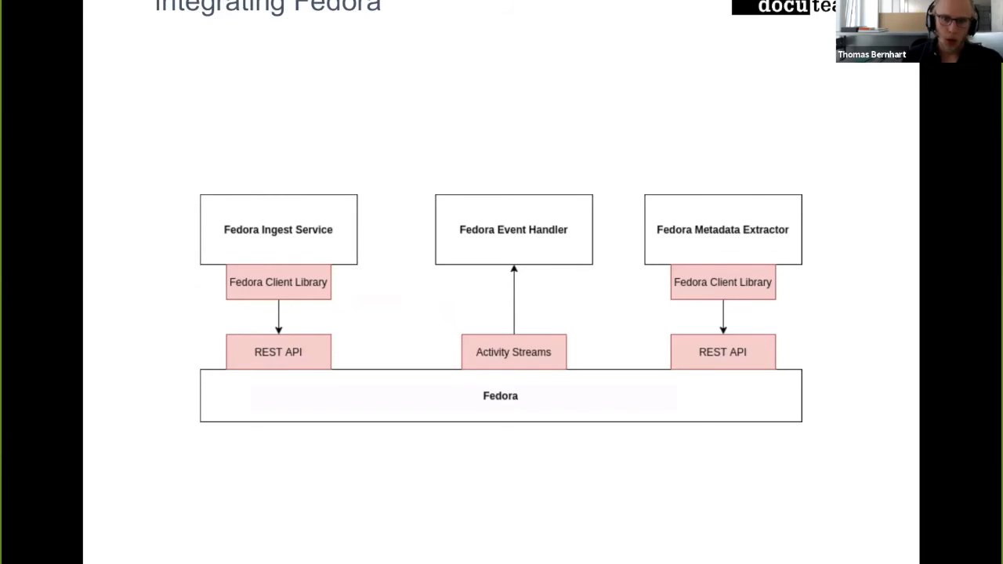
mouse_move(274, 435)
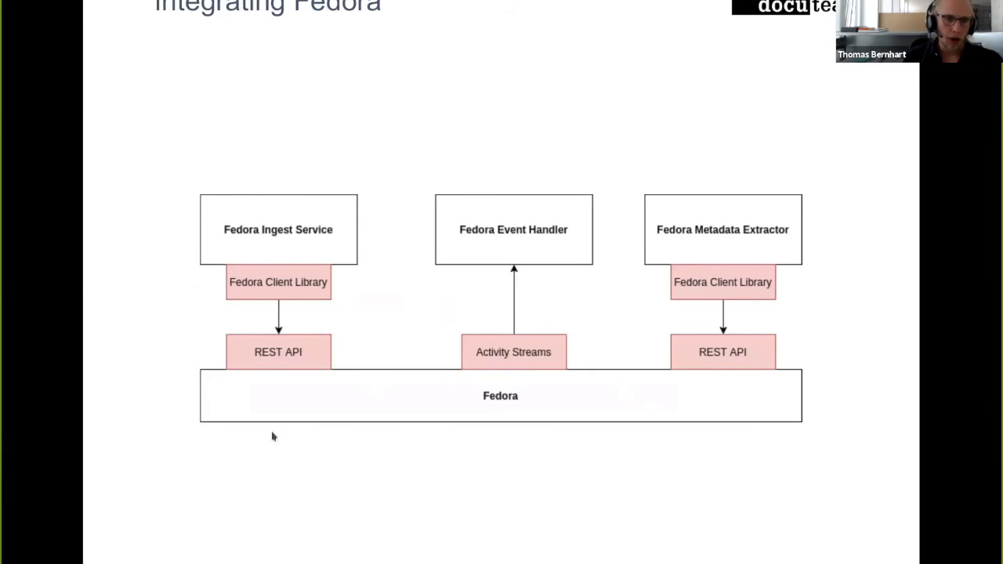
mouse_move(243, 432)
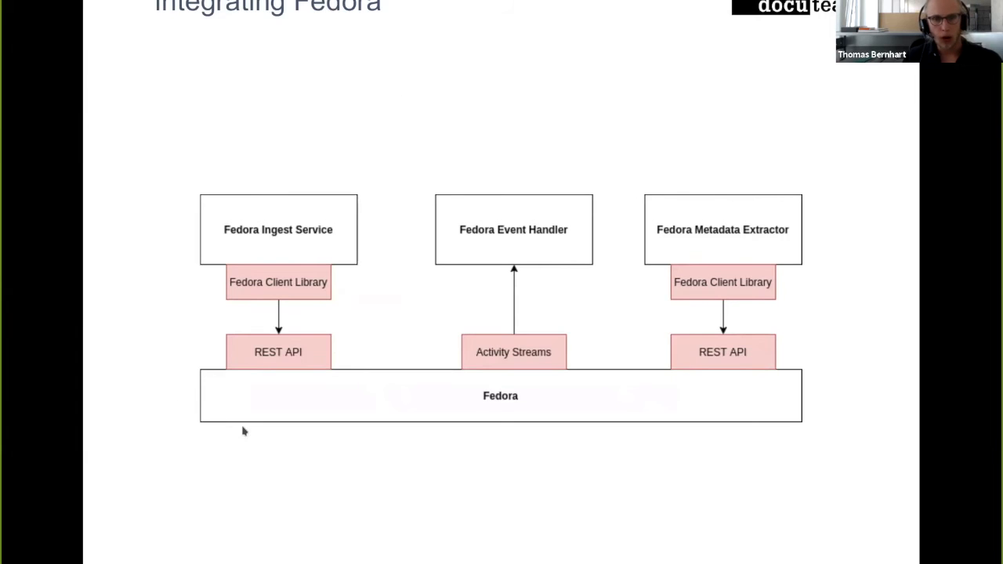
mouse_move(791, 359)
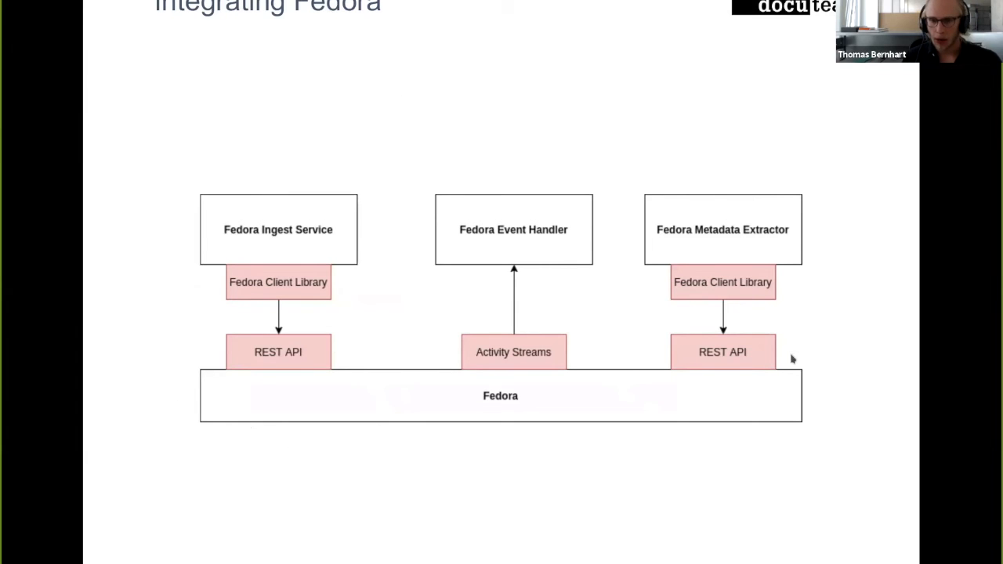
mouse_move(251, 229)
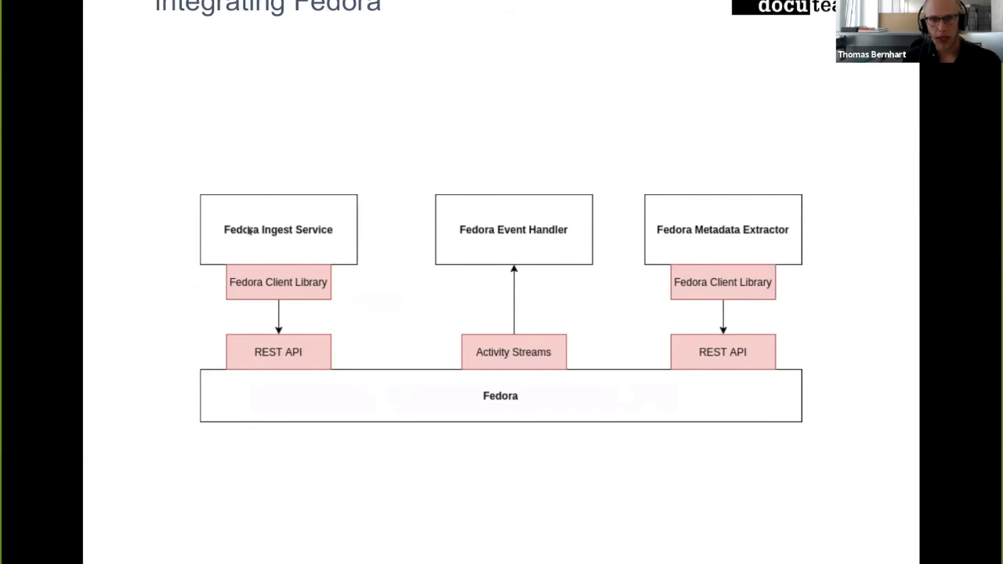
mouse_move(807, 210)
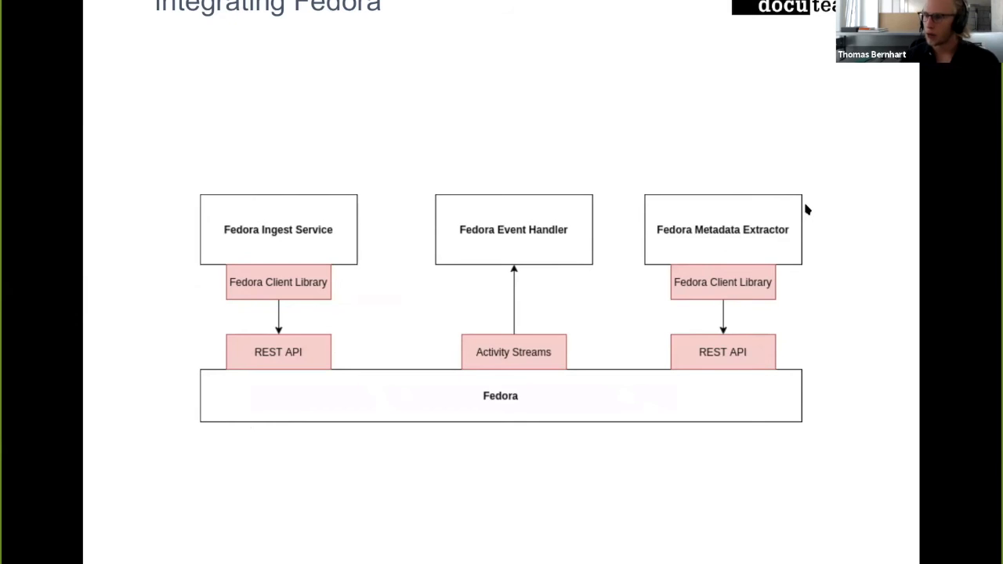
mouse_move(511, 291)
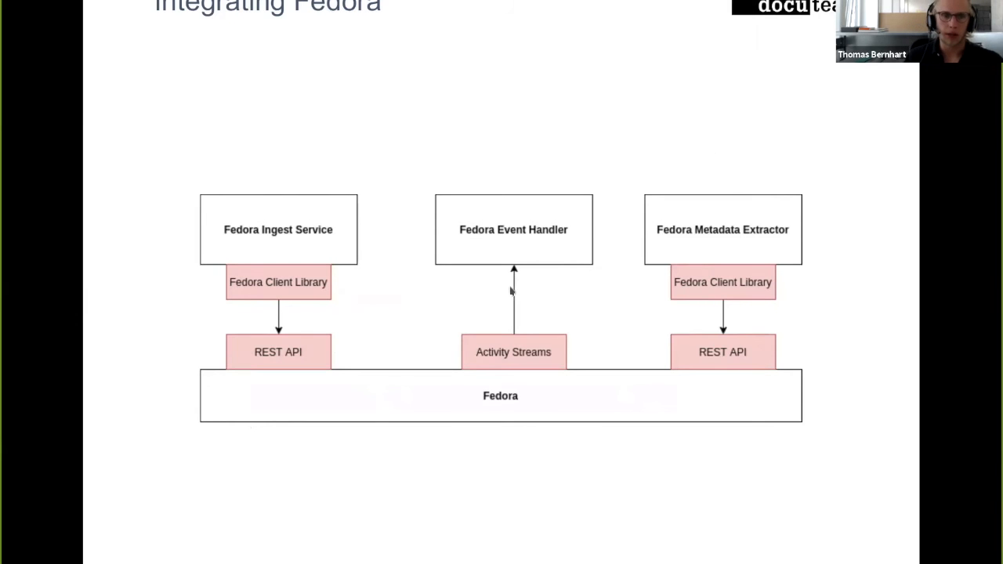
mouse_move(204, 270)
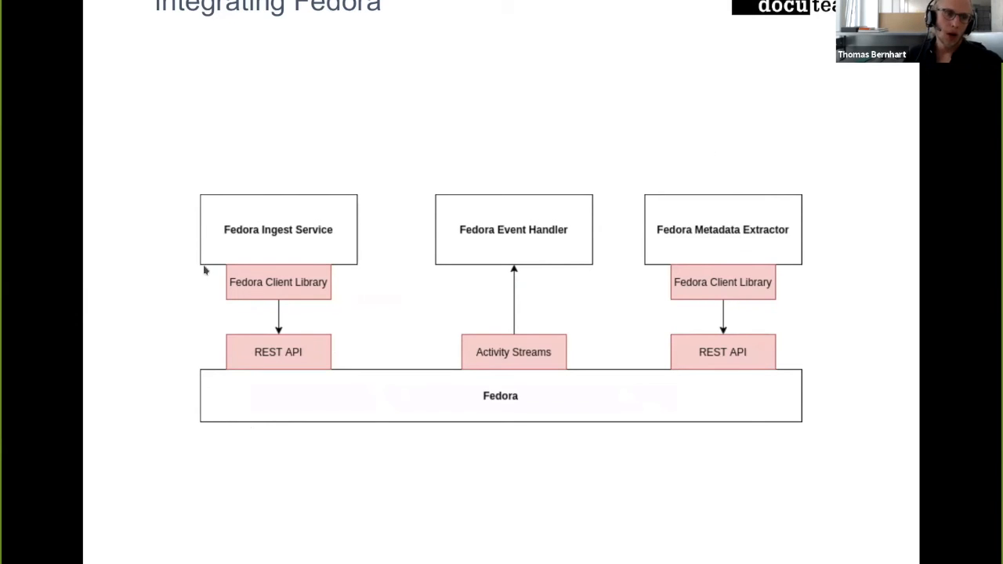
mouse_move(144, 207)
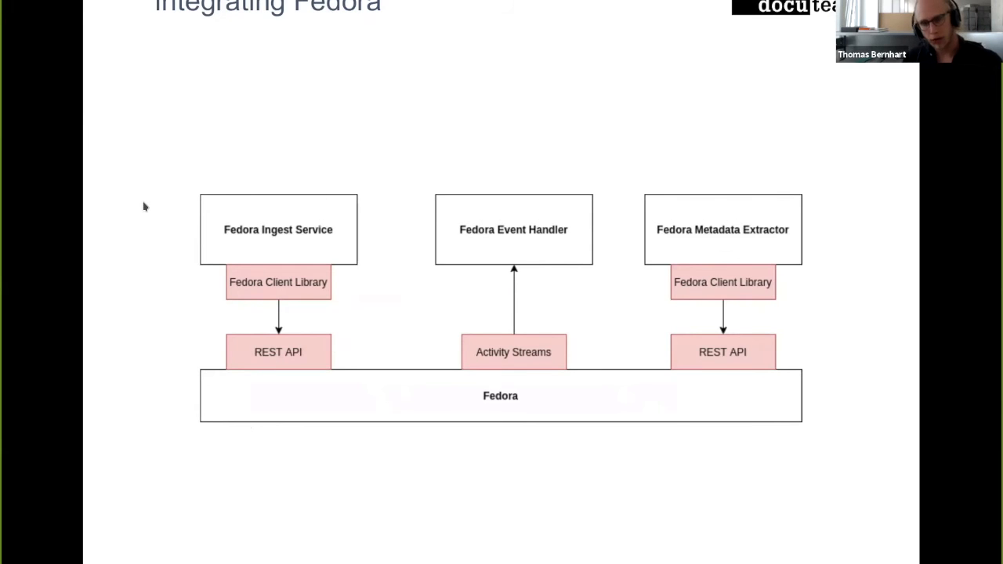
mouse_move(191, 312)
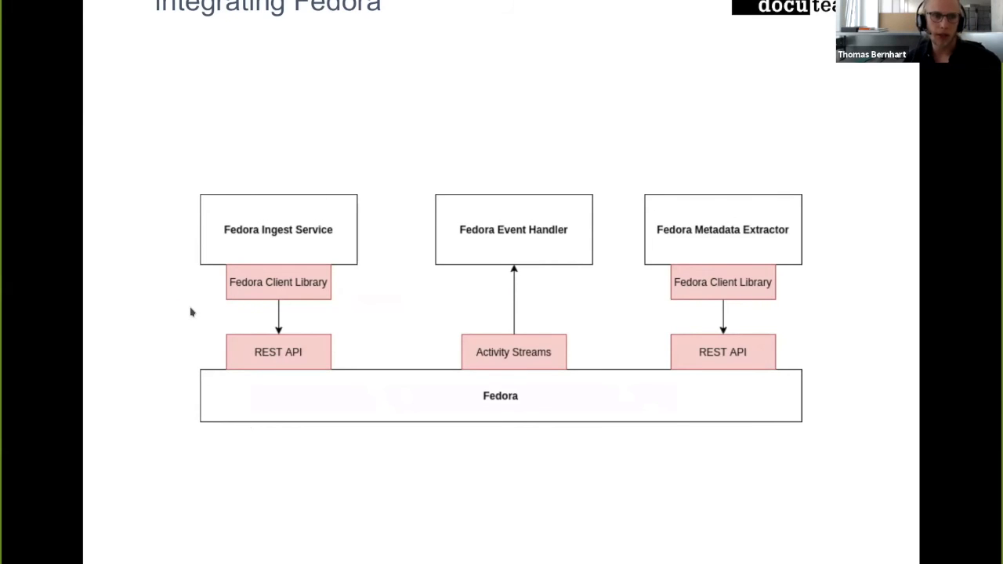
mouse_move(254, 306)
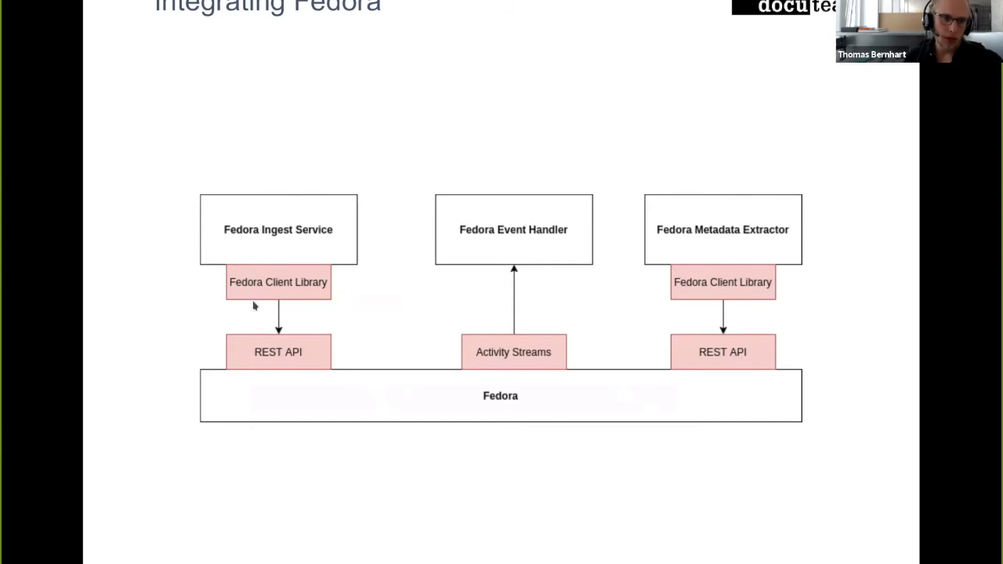
mouse_move(229, 309)
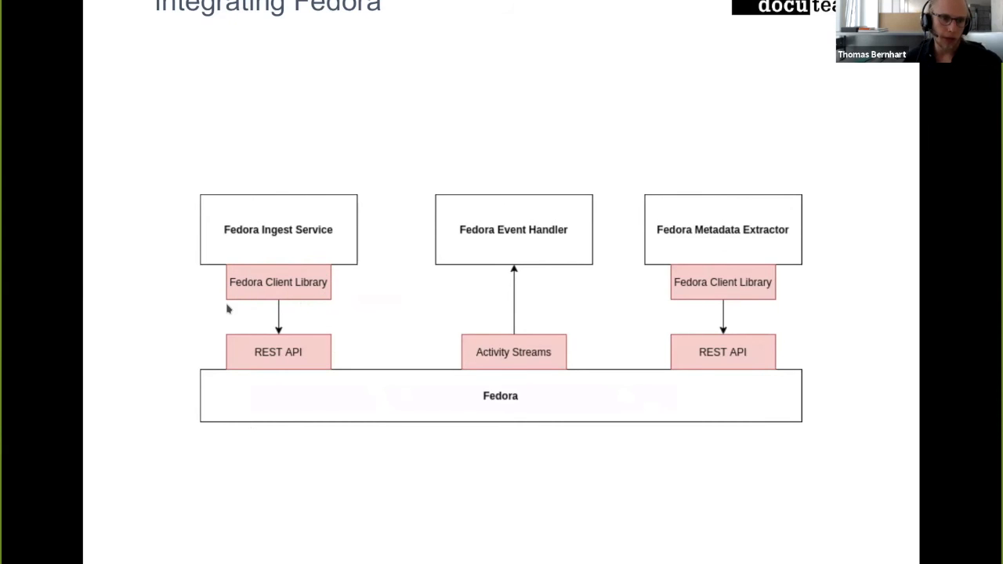
mouse_move(232, 305)
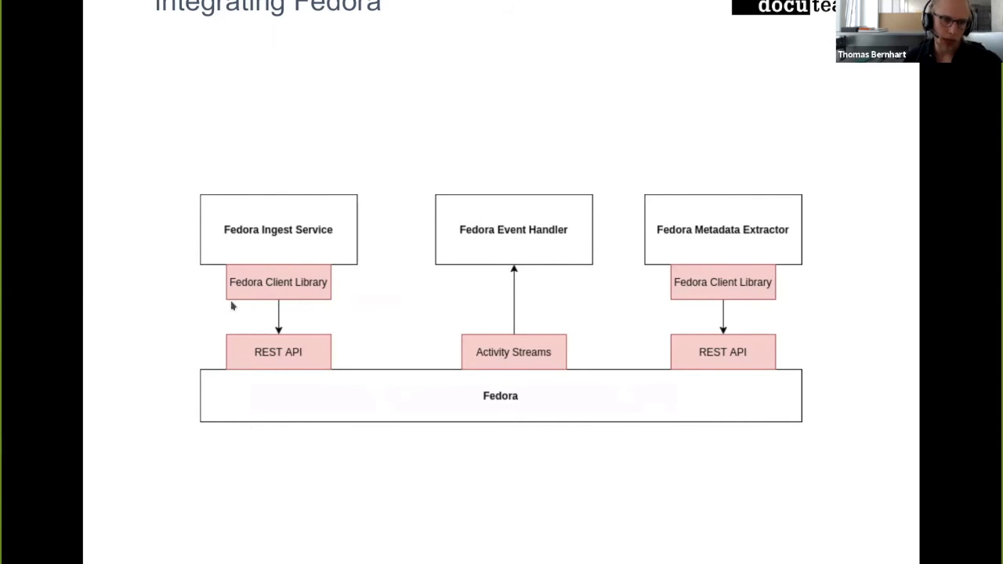
mouse_move(285, 301)
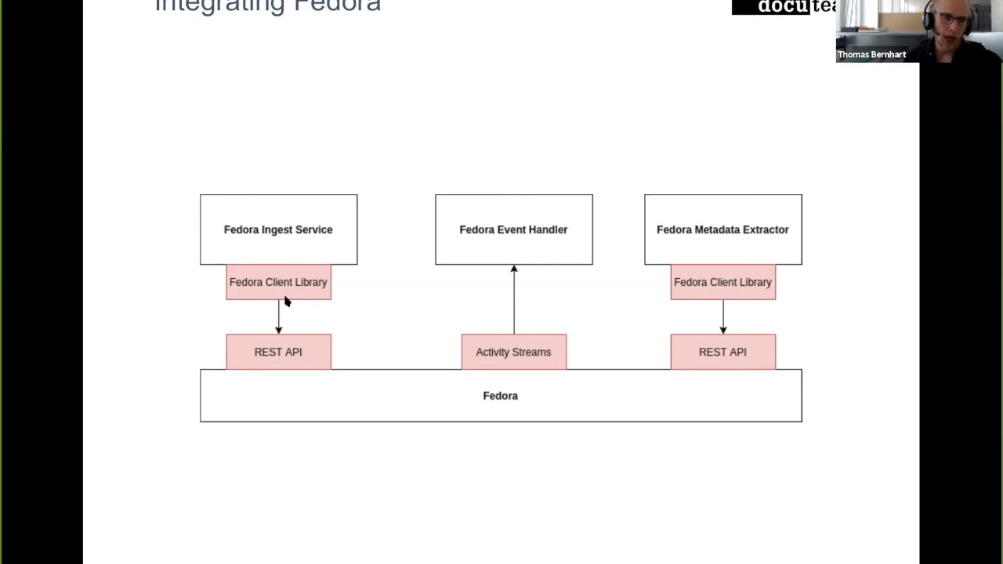
mouse_move(283, 461)
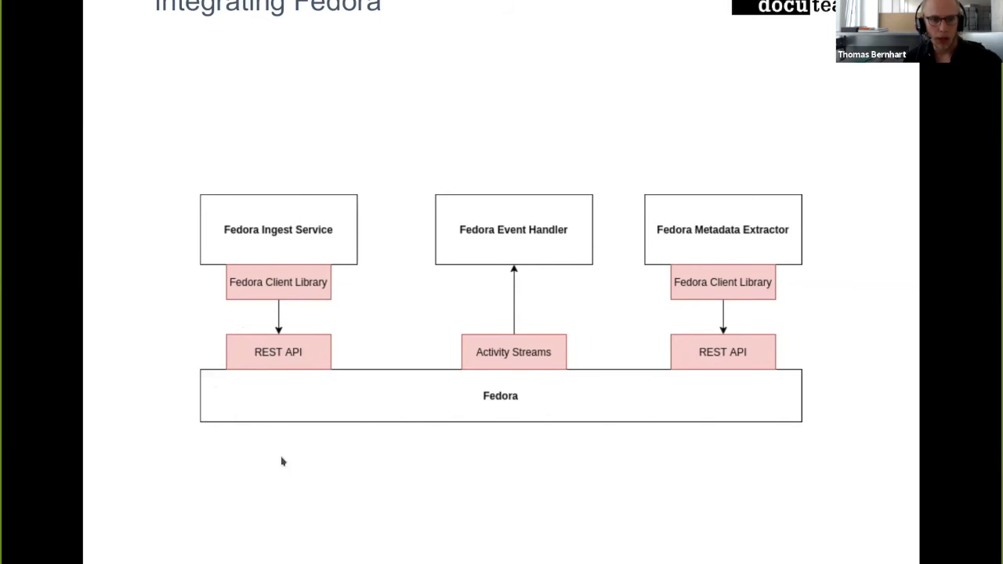
mouse_move(449, 340)
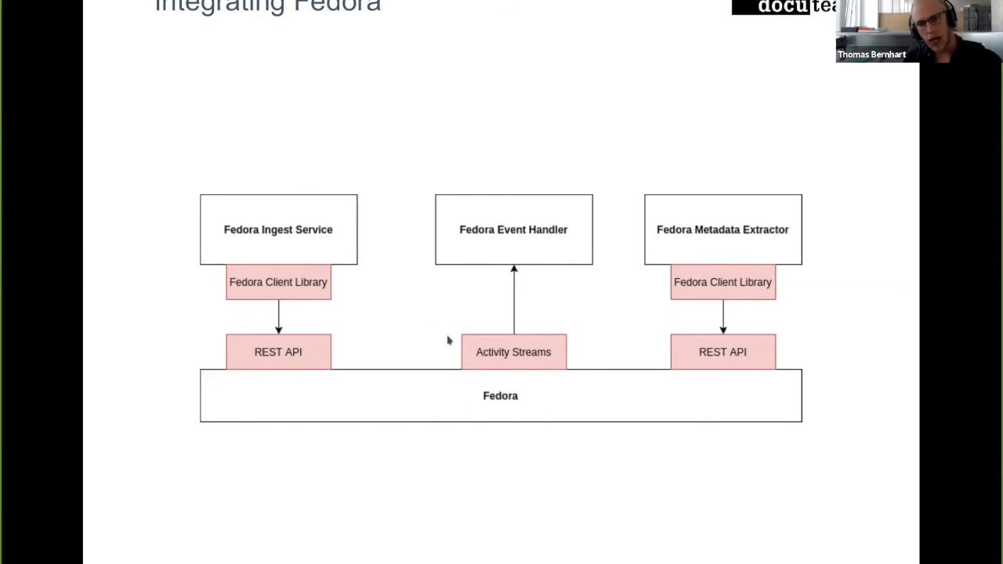
mouse_move(455, 357)
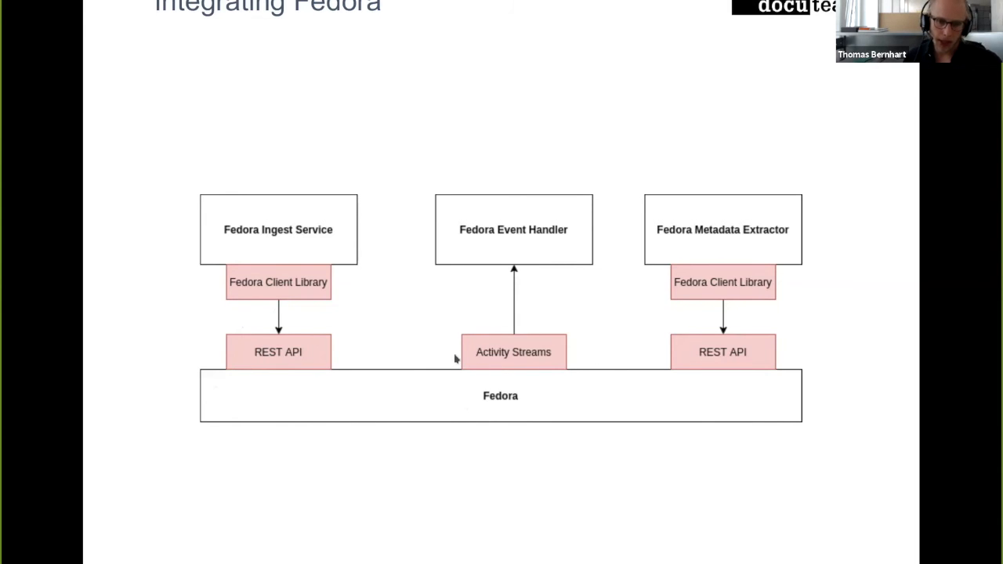
mouse_move(515, 266)
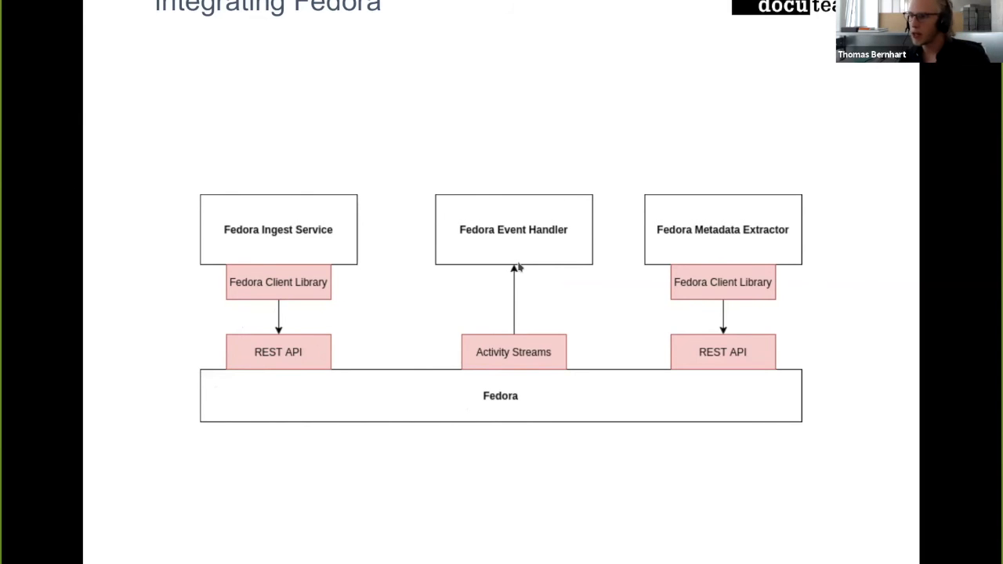
mouse_move(514, 270)
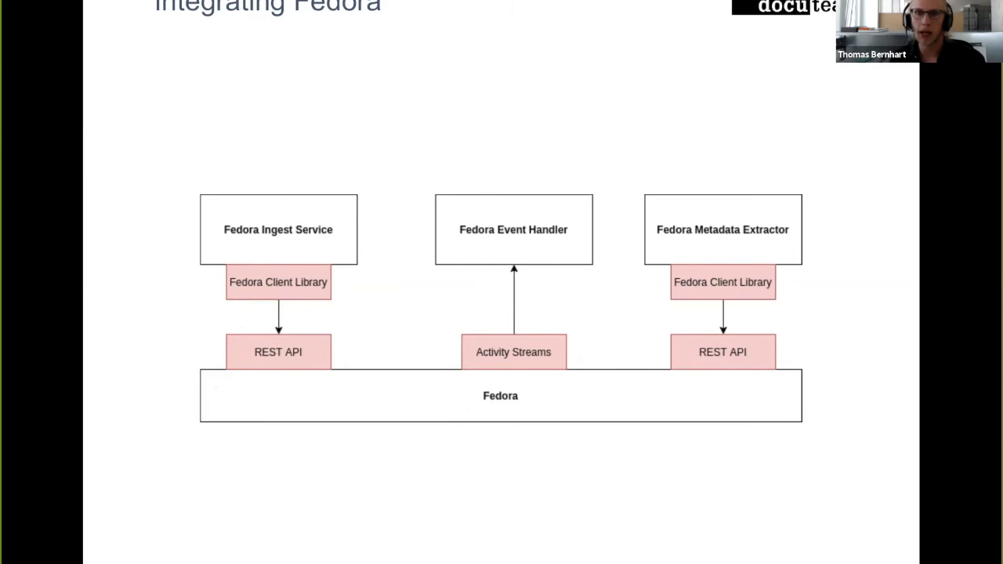
mouse_move(414, 169)
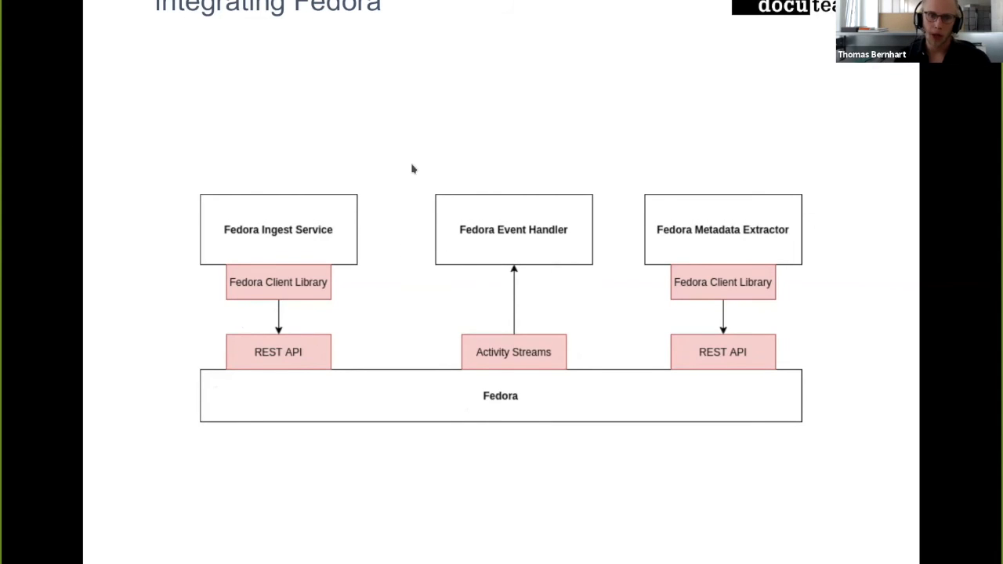
mouse_move(470, 268)
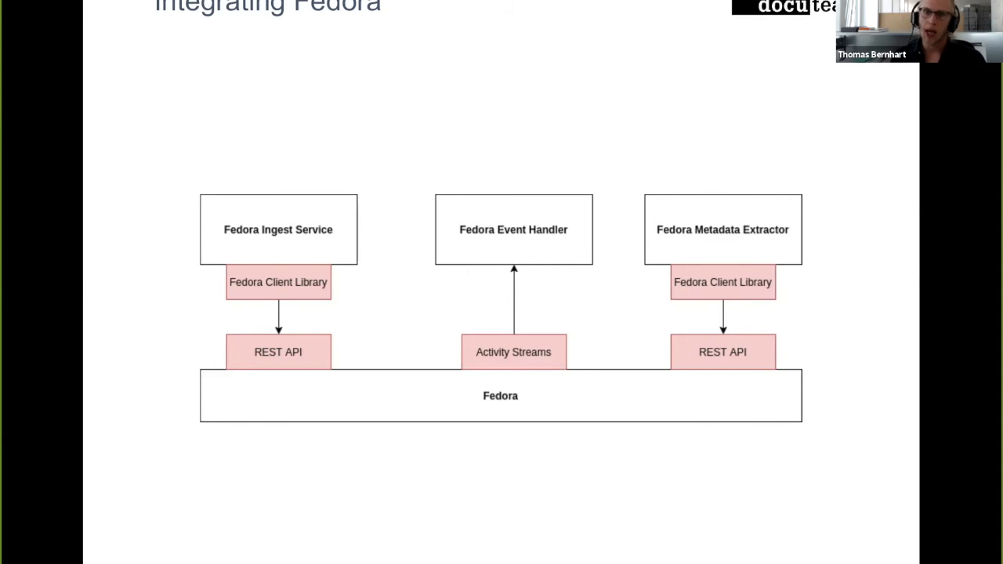
mouse_move(757, 188)
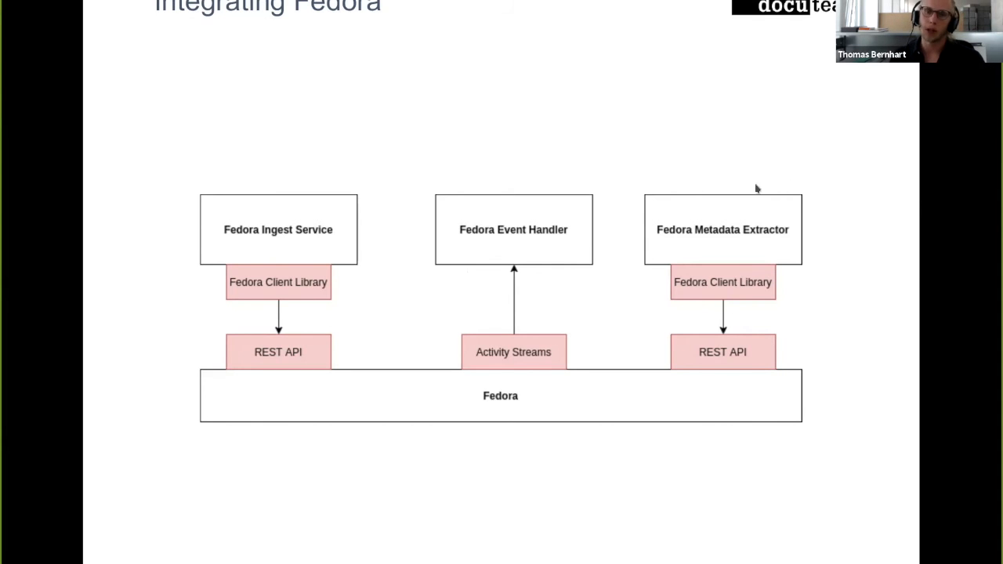
mouse_move(680, 235)
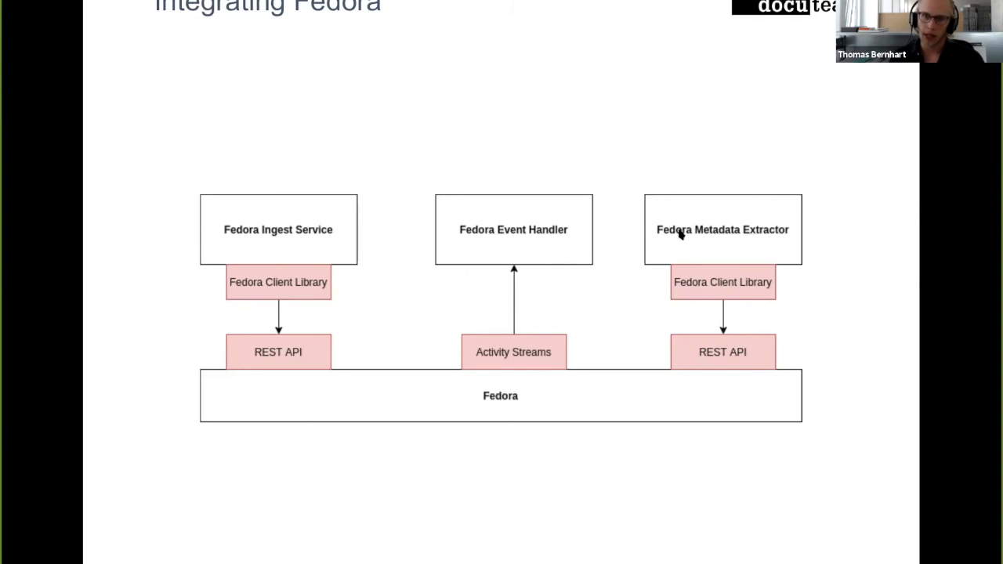
mouse_move(737, 274)
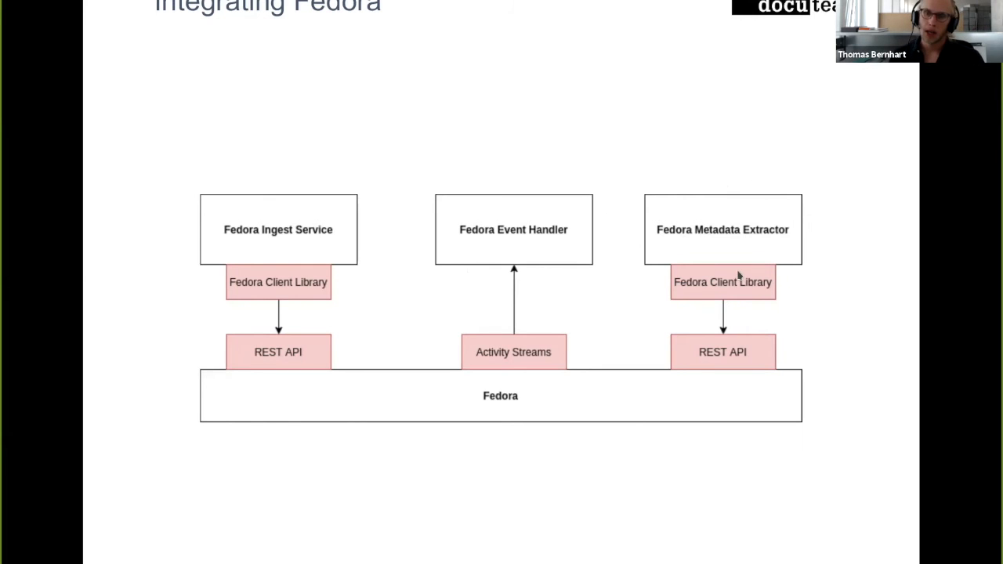
mouse_move(730, 376)
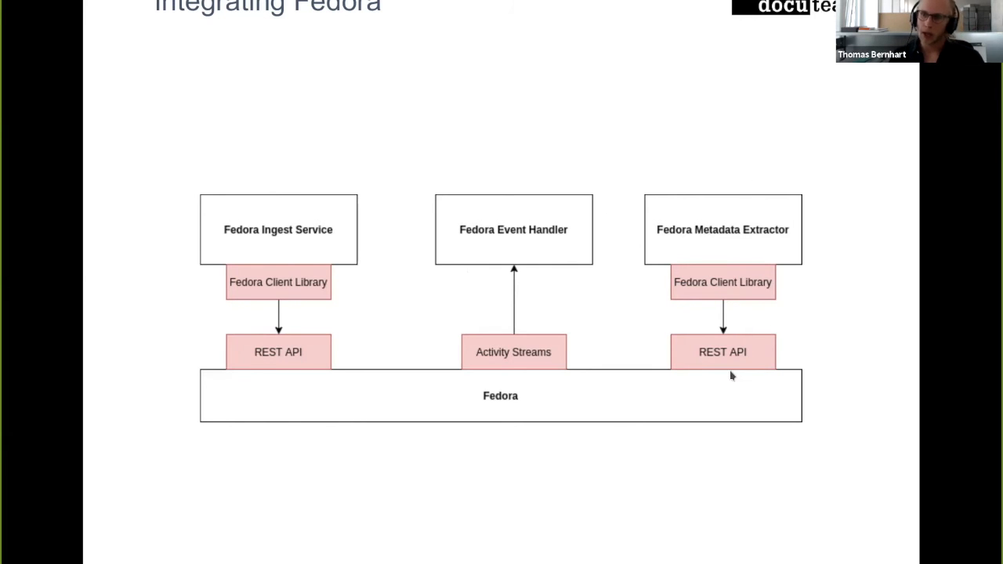
mouse_move(722, 366)
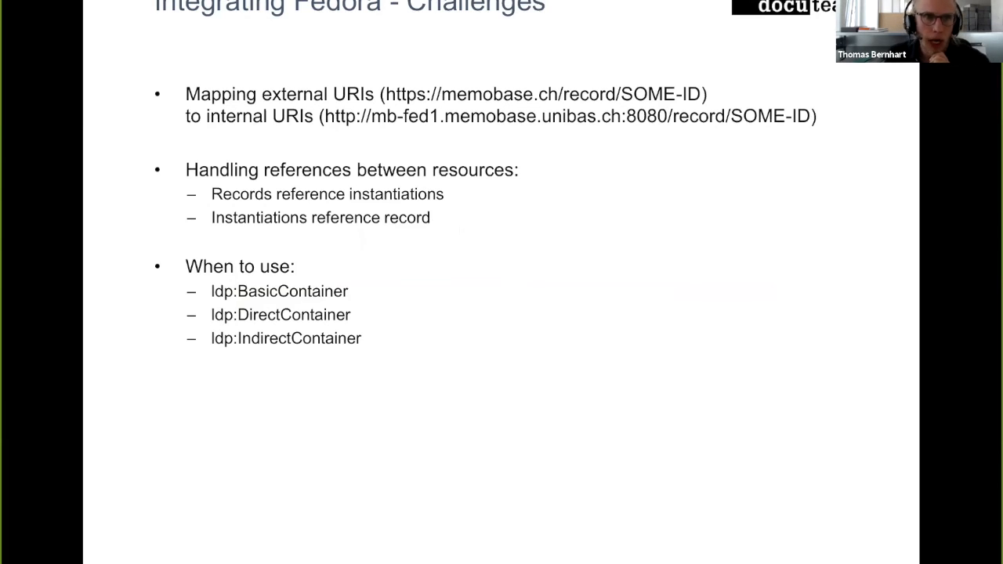
mouse_move(317, 417)
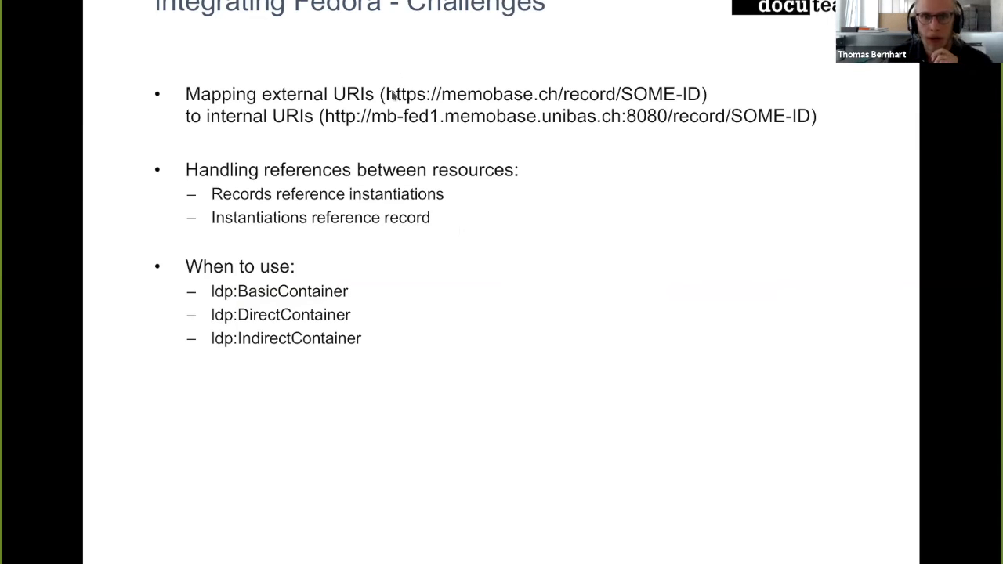
mouse_move(683, 92)
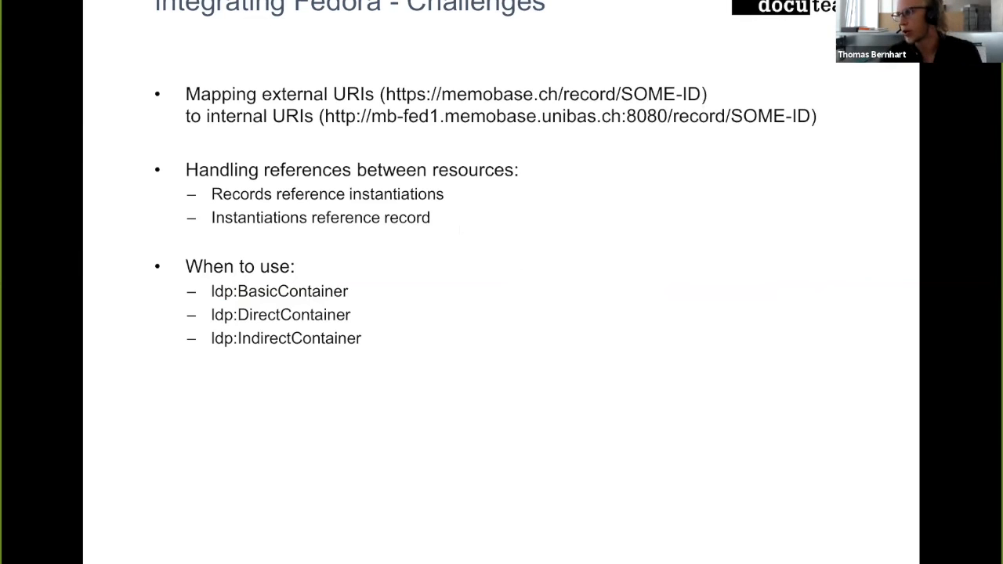
mouse_move(473, 103)
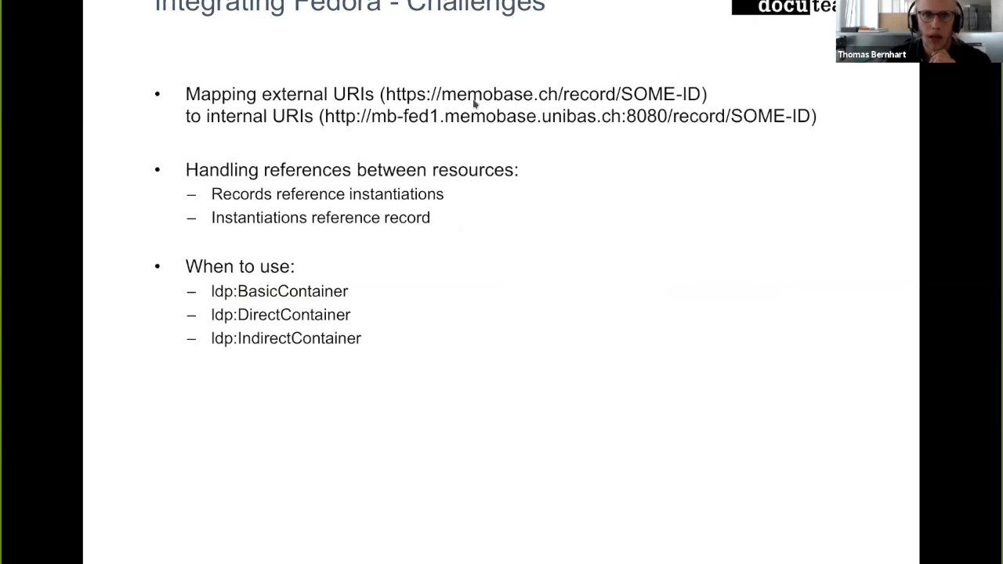
mouse_move(328, 122)
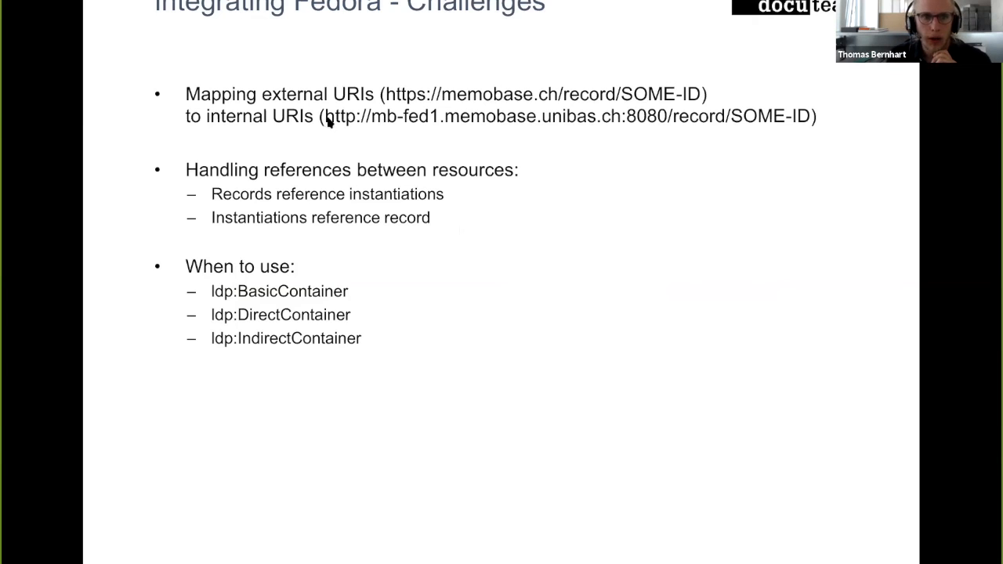
mouse_move(756, 144)
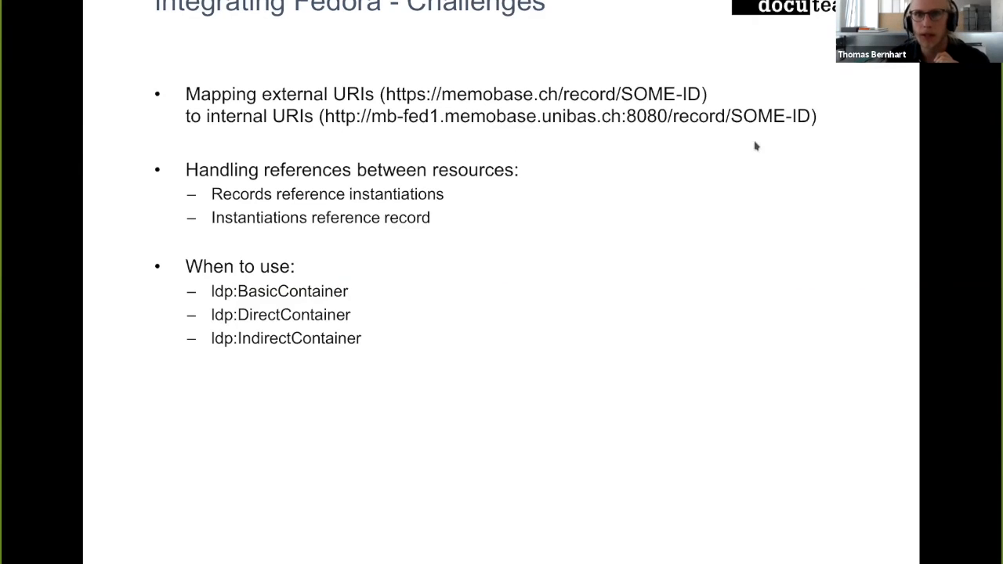
mouse_move(723, 109)
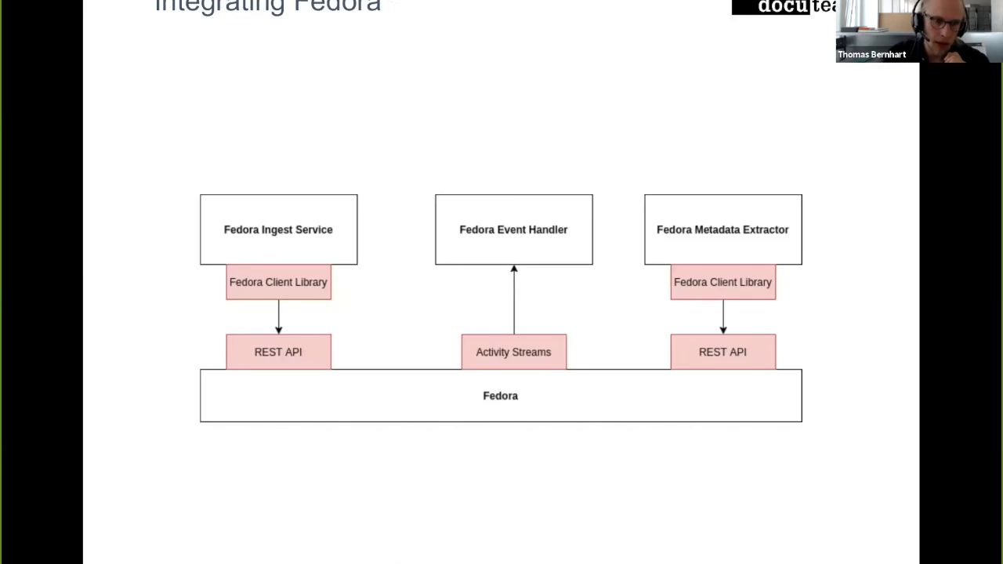
mouse_move(222, 298)
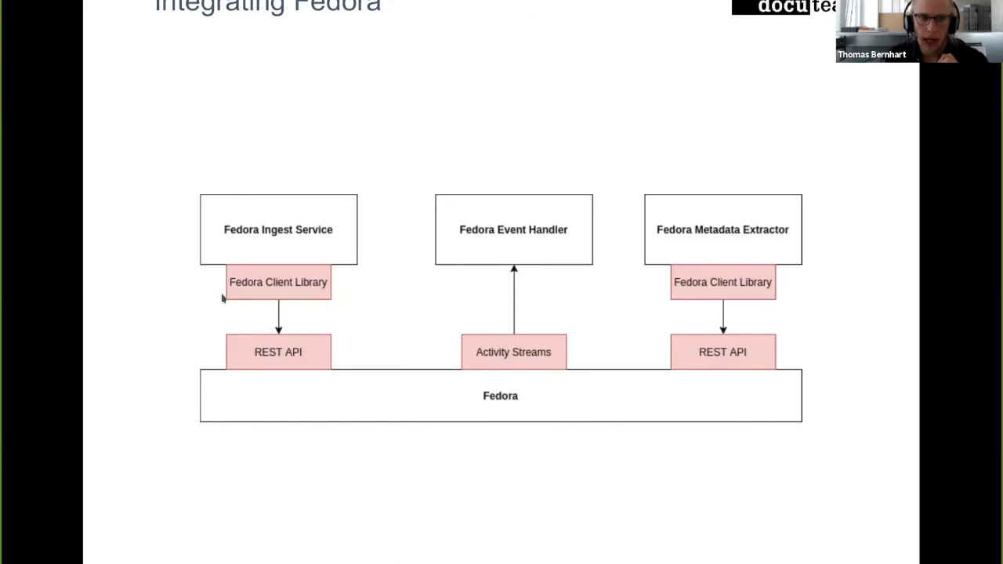
mouse_move(304, 270)
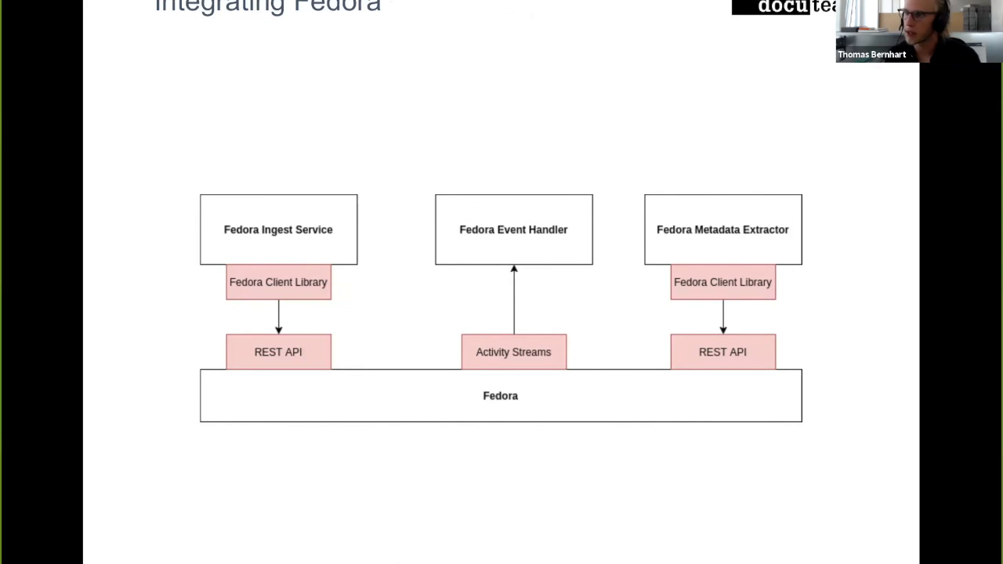
mouse_move(474, 317)
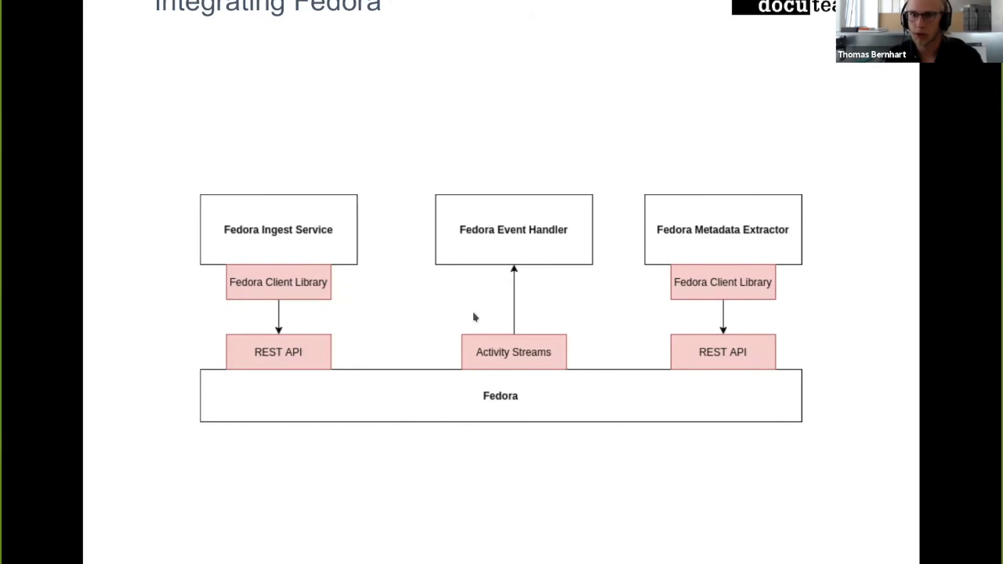
mouse_move(659, 286)
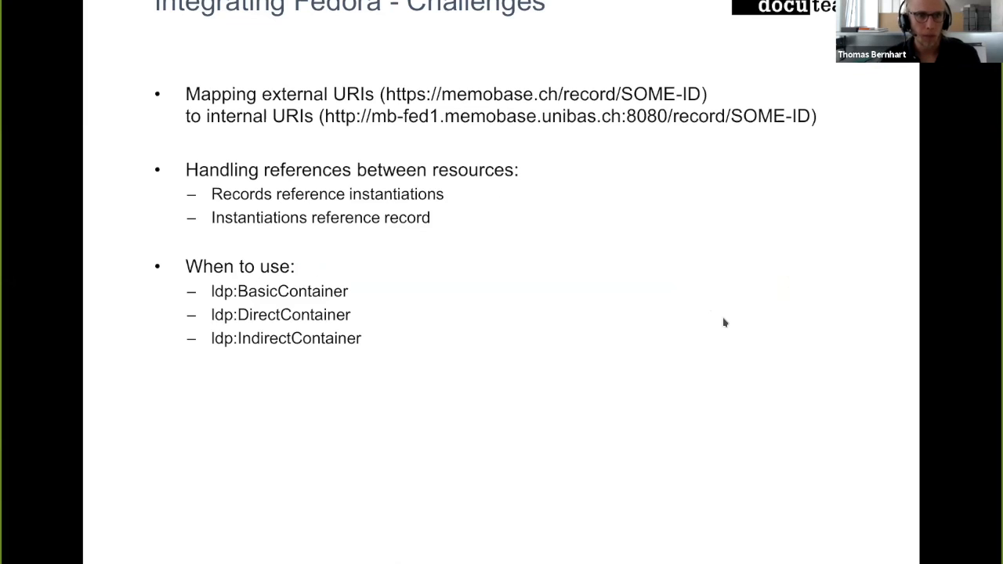
mouse_move(423, 249)
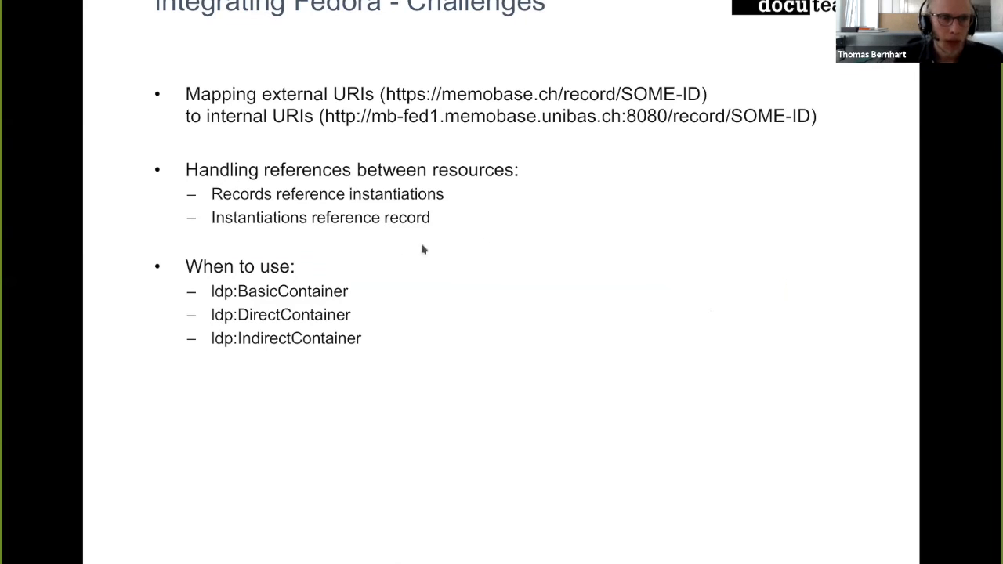
mouse_move(154, 180)
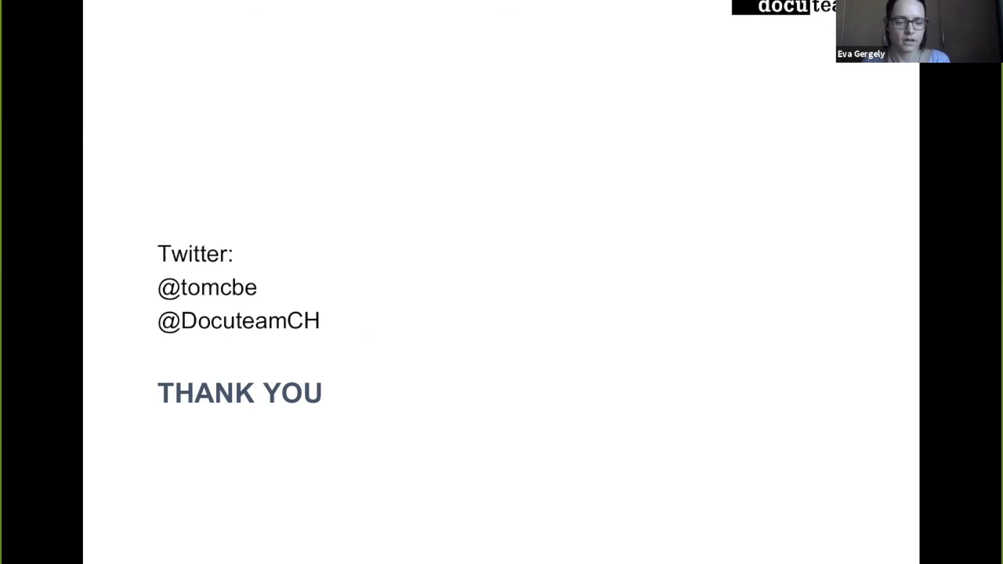
mouse_move(354, 332)
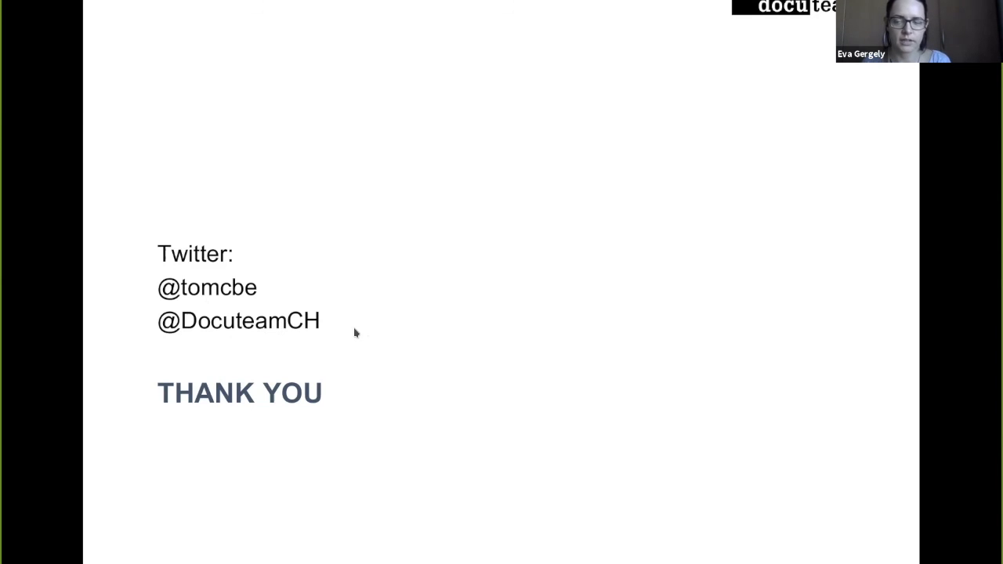